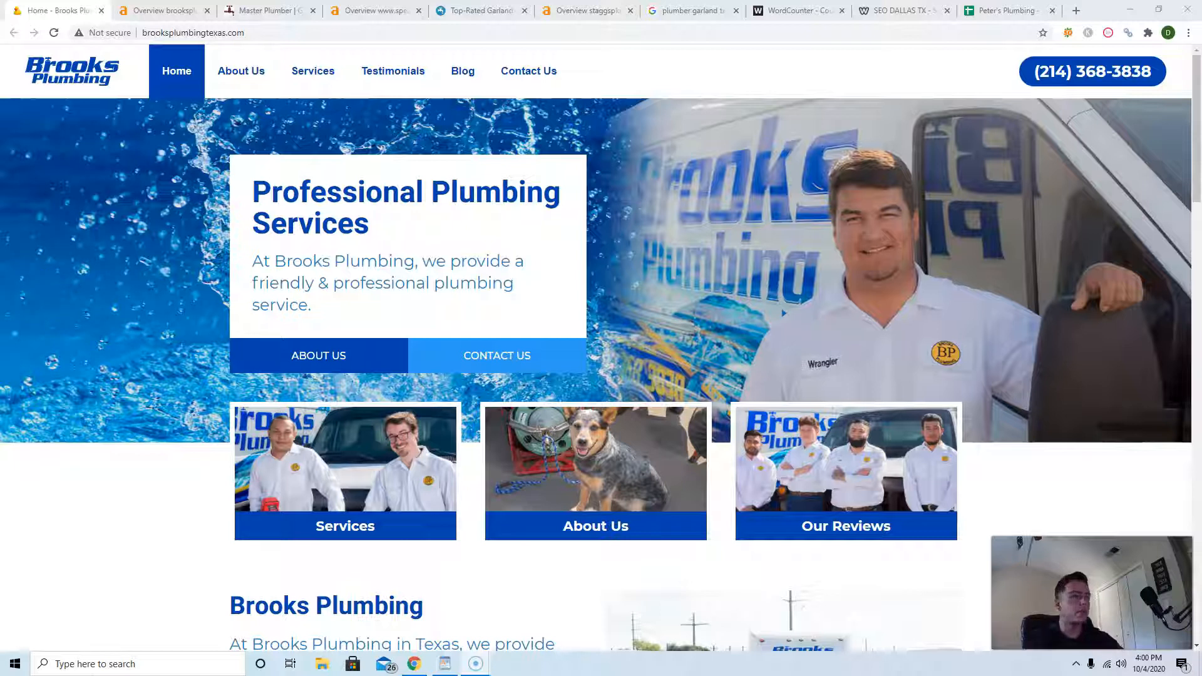
mouse_move(398, 343)
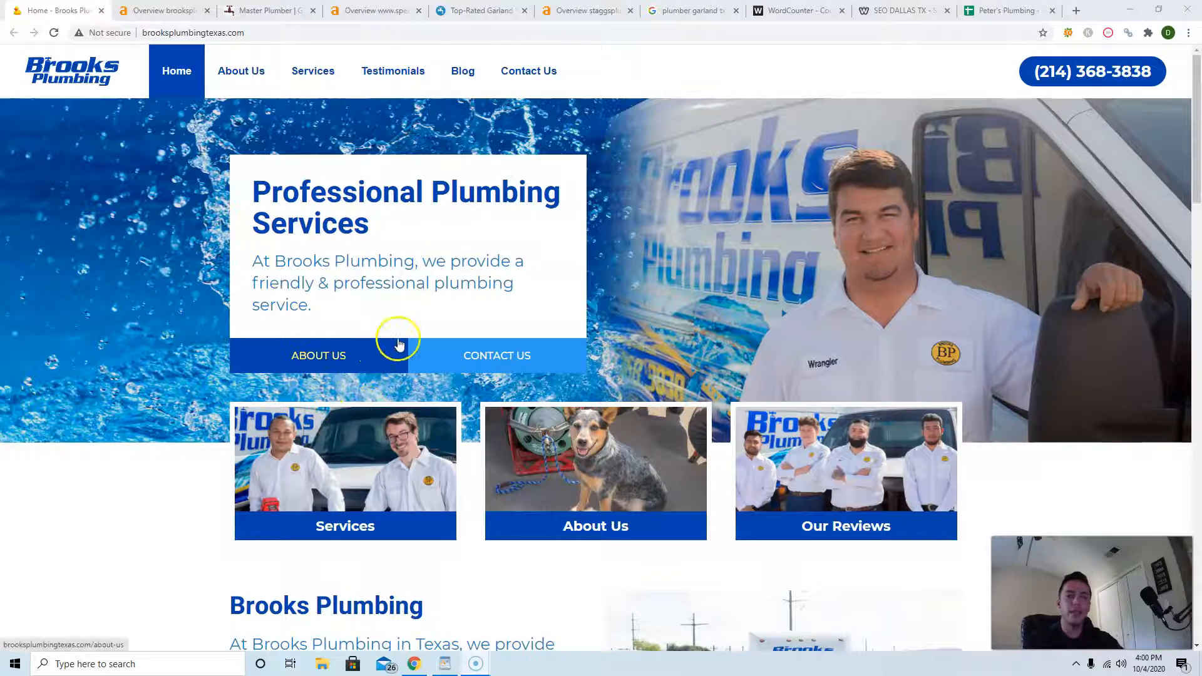
Scroll through the Speake's Plumbing competitor site to review its content.
scroll("down", 3)
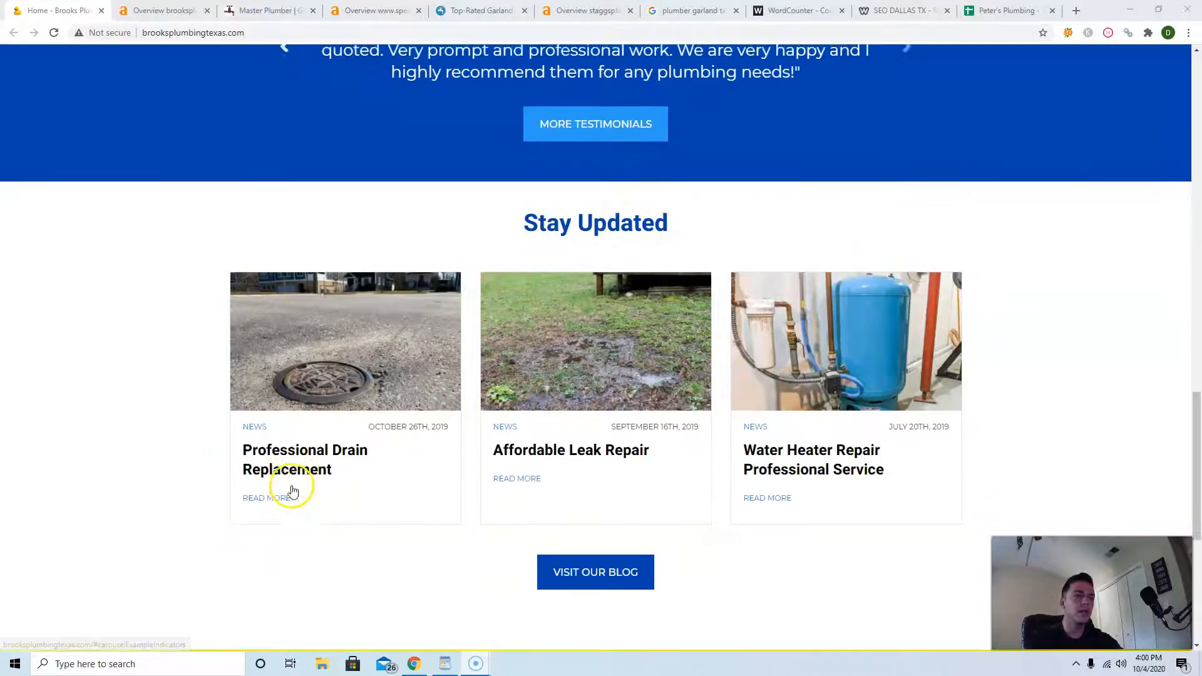
scroll("up", 3)
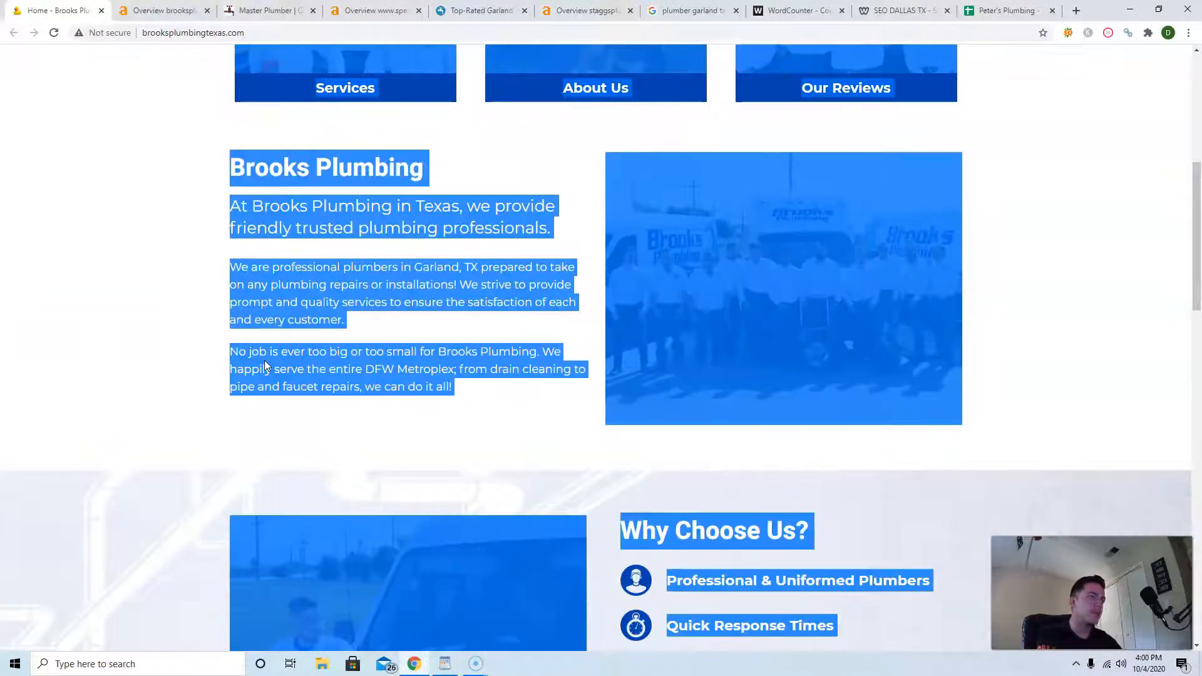
scroll("up", 3)
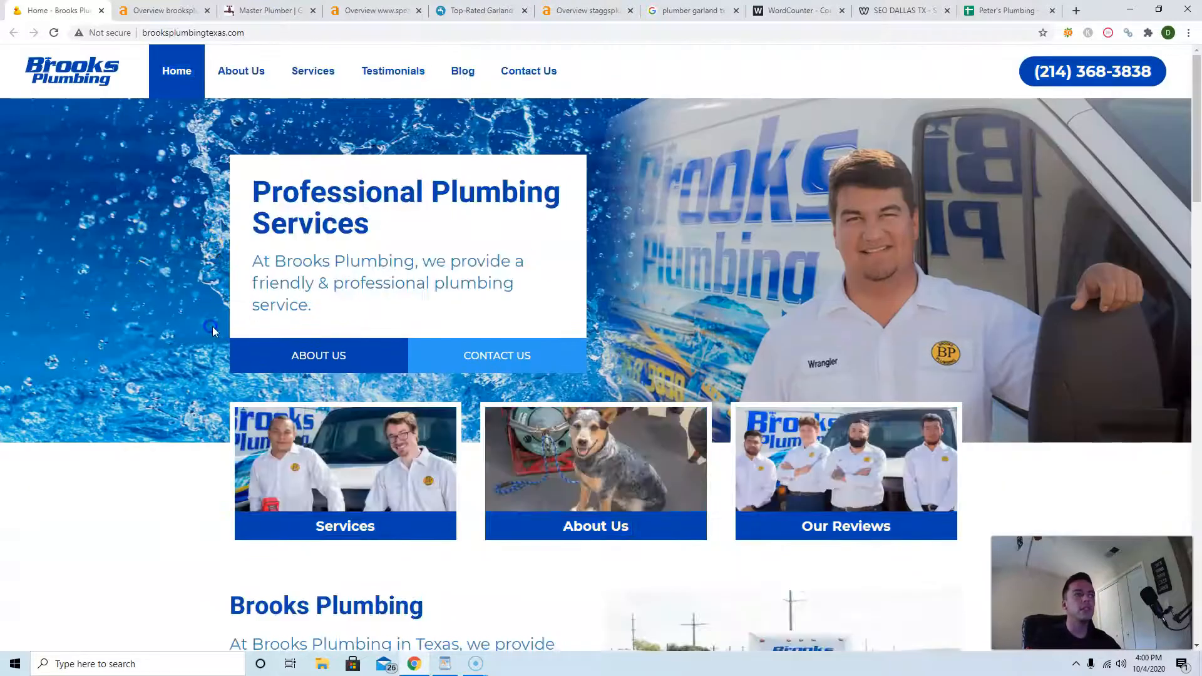
Switch to the Staggs Plumbing tab and review its Garland homepage service content.
left_click(797, 10)
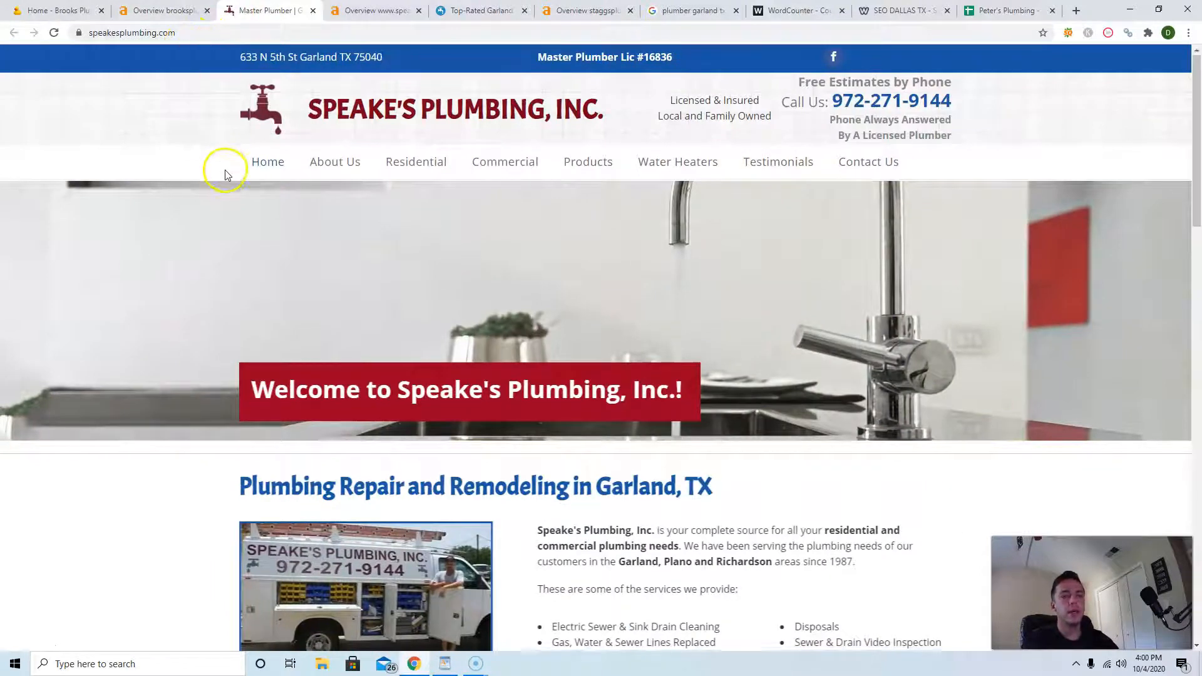
scroll("down", 3)
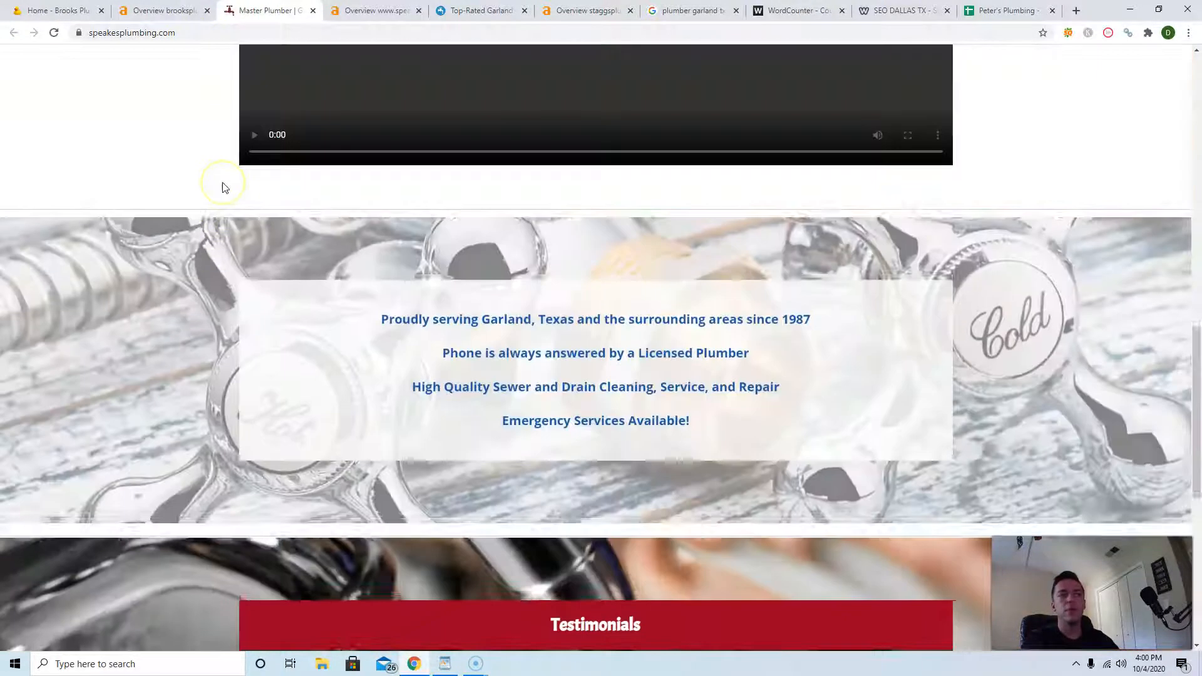
scroll("up", 3)
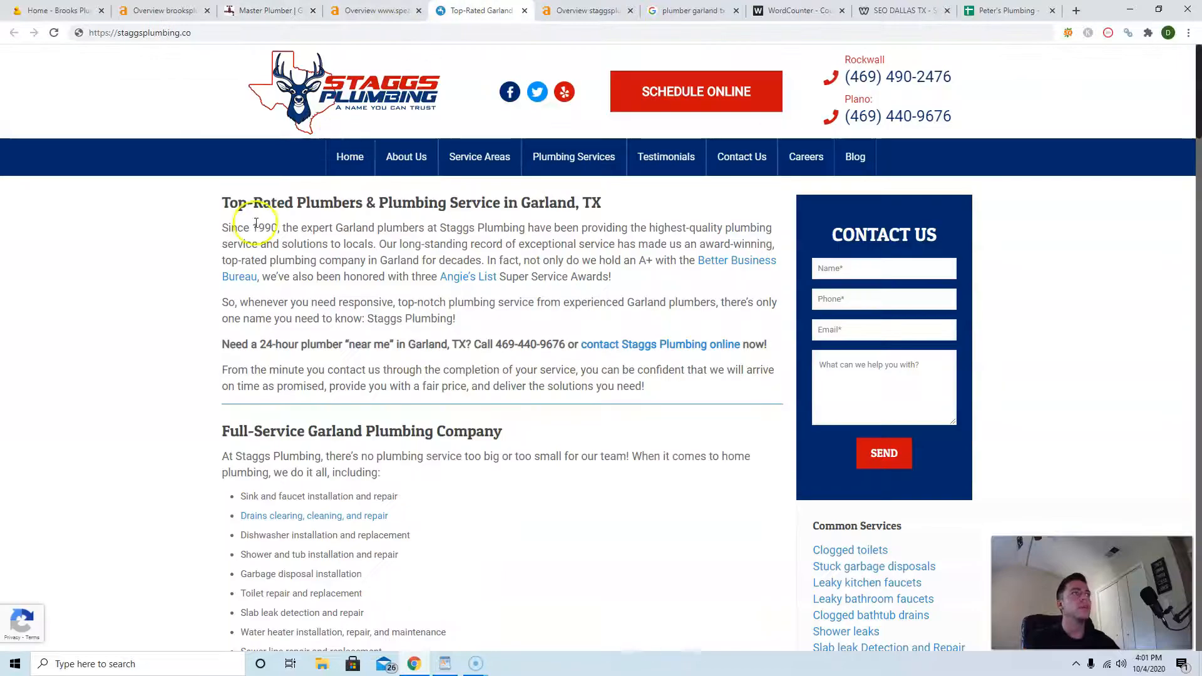
scroll("down", 3)
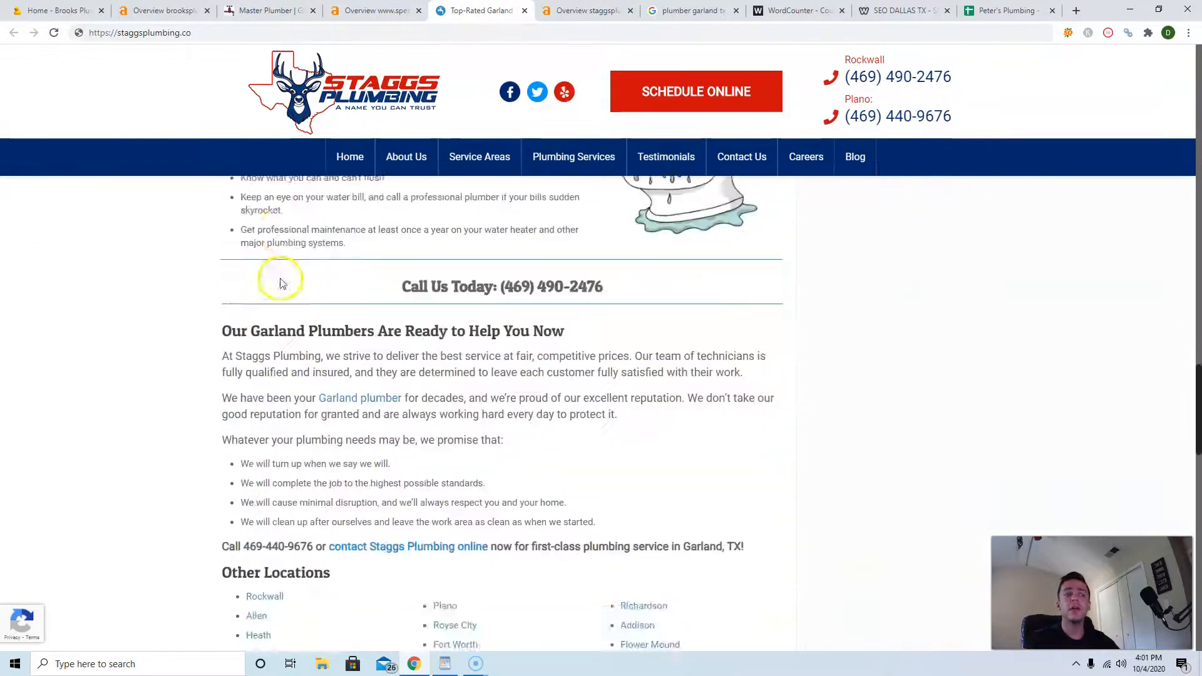
scroll("down", 3)
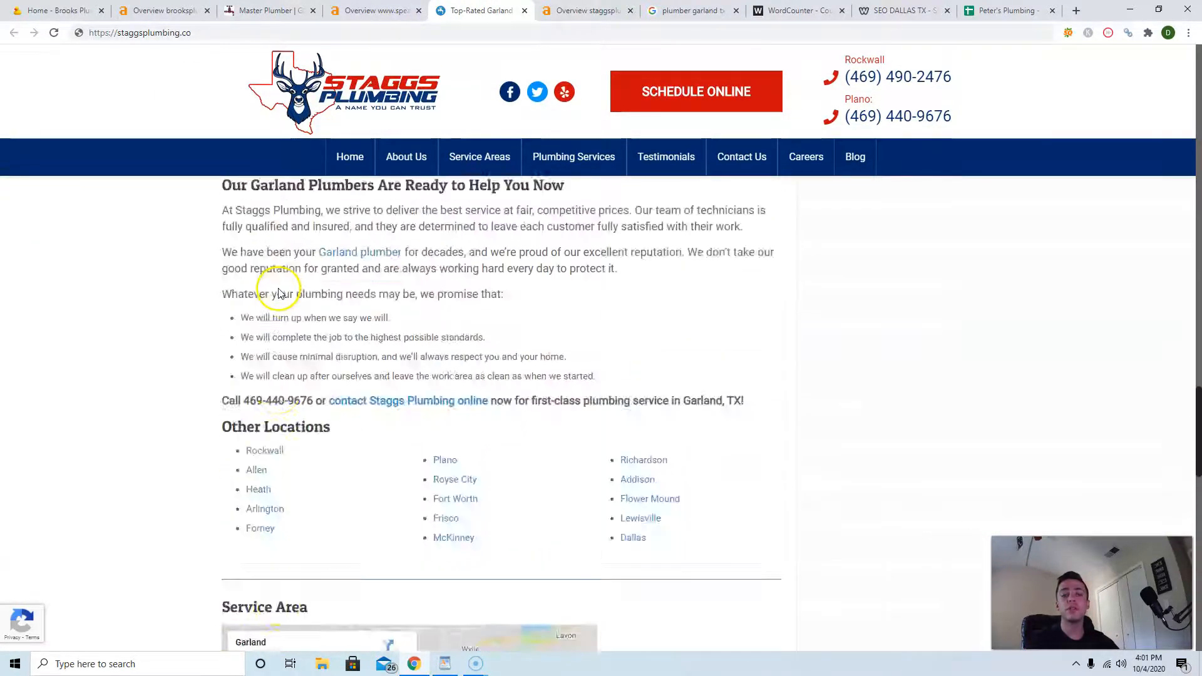
scroll("up", 3)
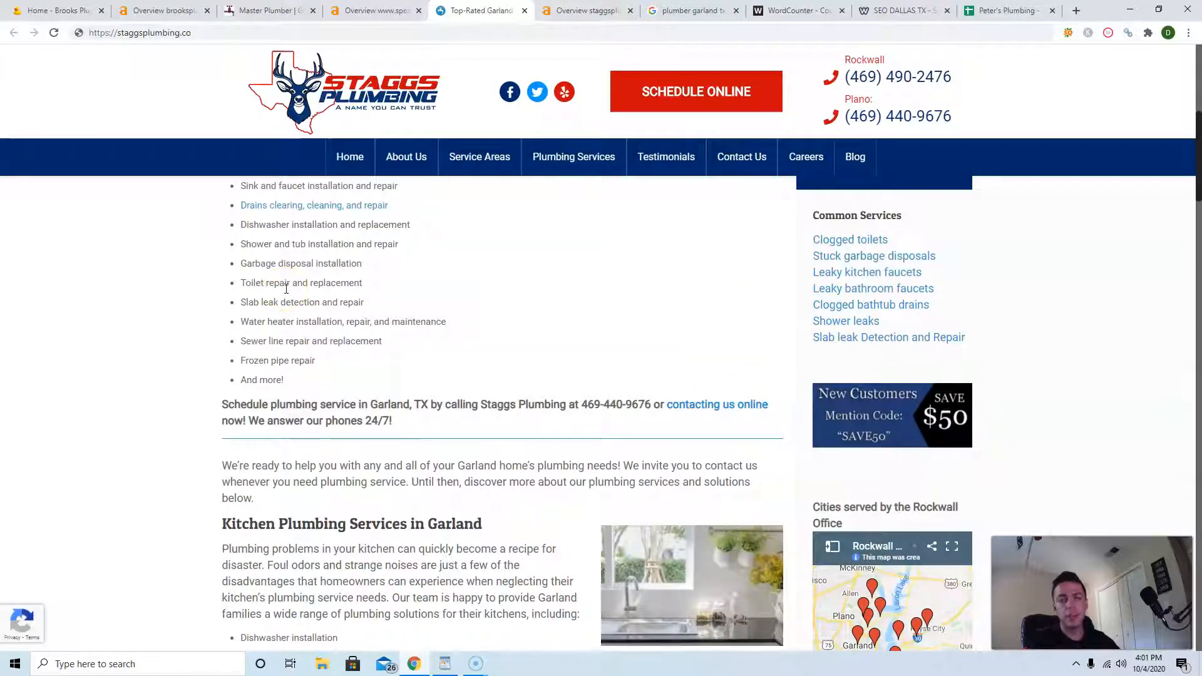
scroll("up", 3)
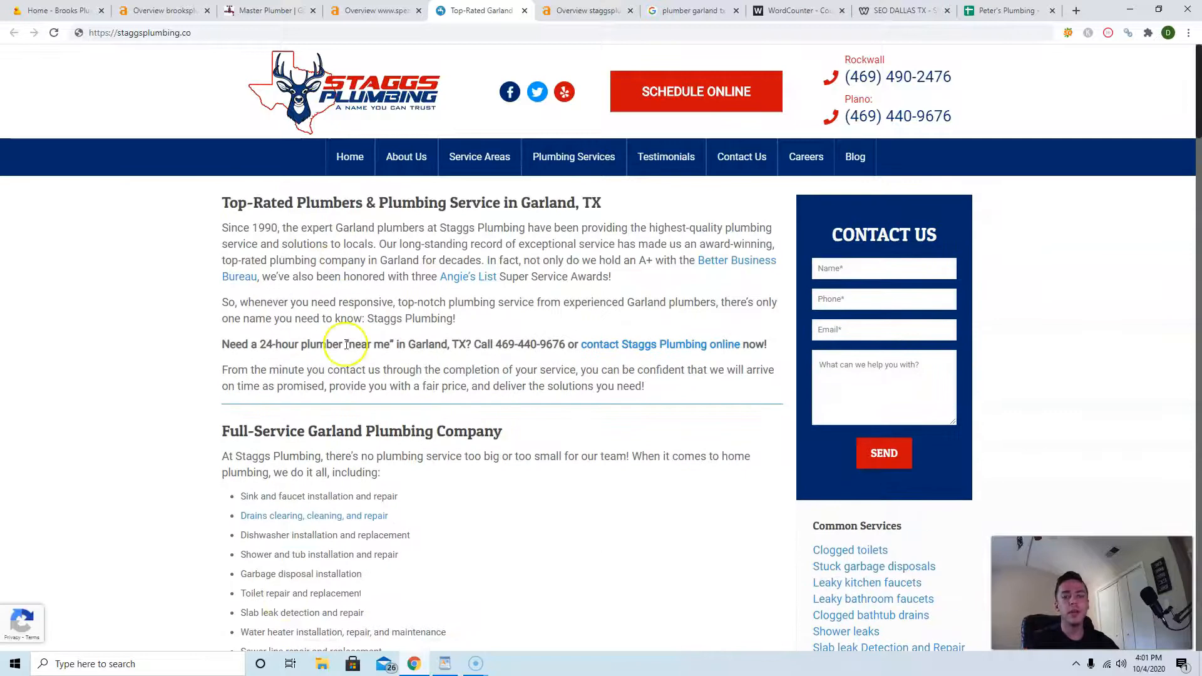
mouse_move(360, 244)
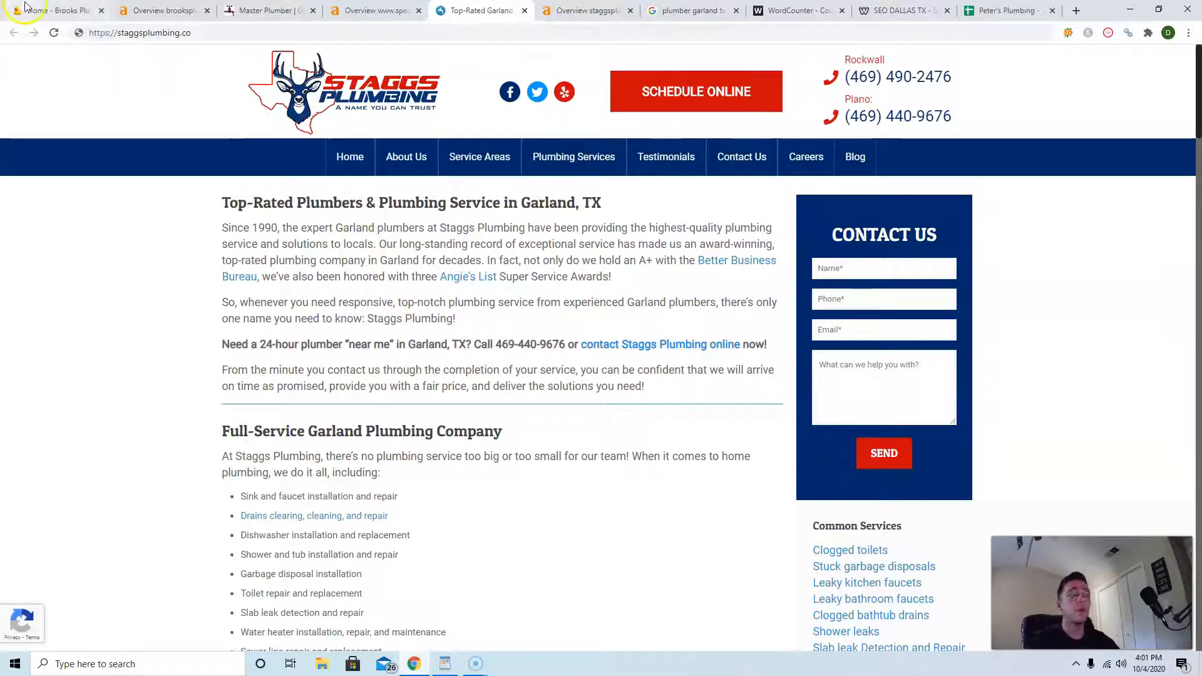
Switch back to the Brooks Plumbing homepage tab.
left_click(54, 10)
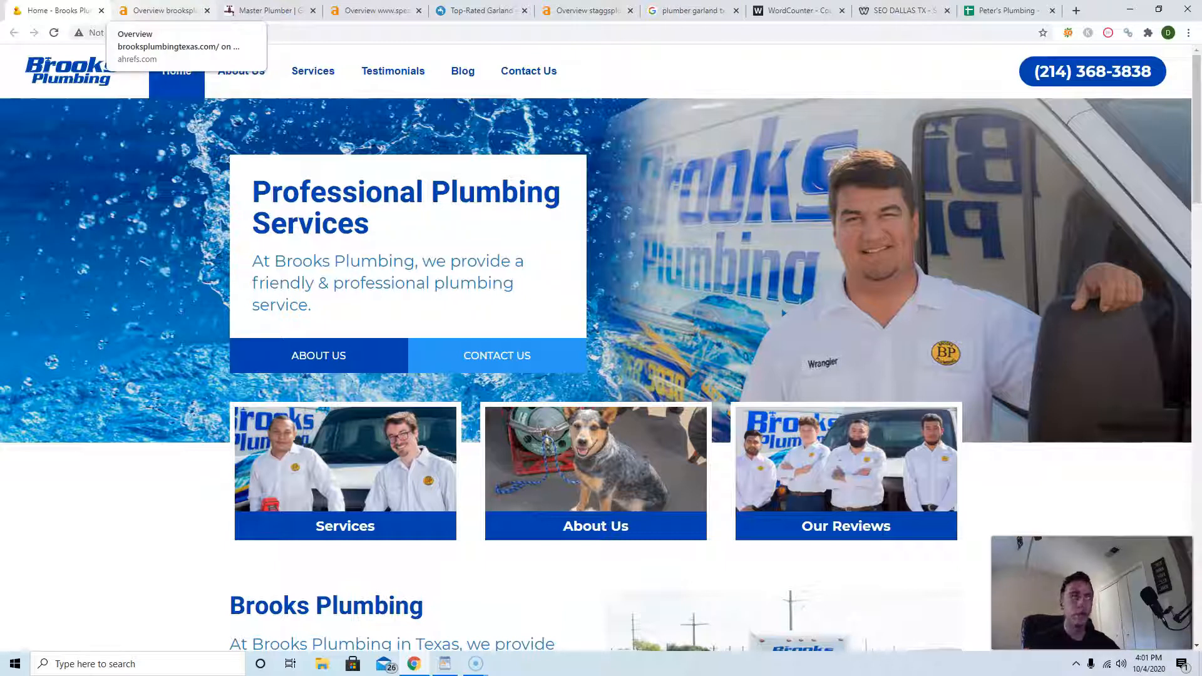
Bring up the Ahrefs Site Explorer overview for brooksplumbingtexas.com.
left_click(163, 10)
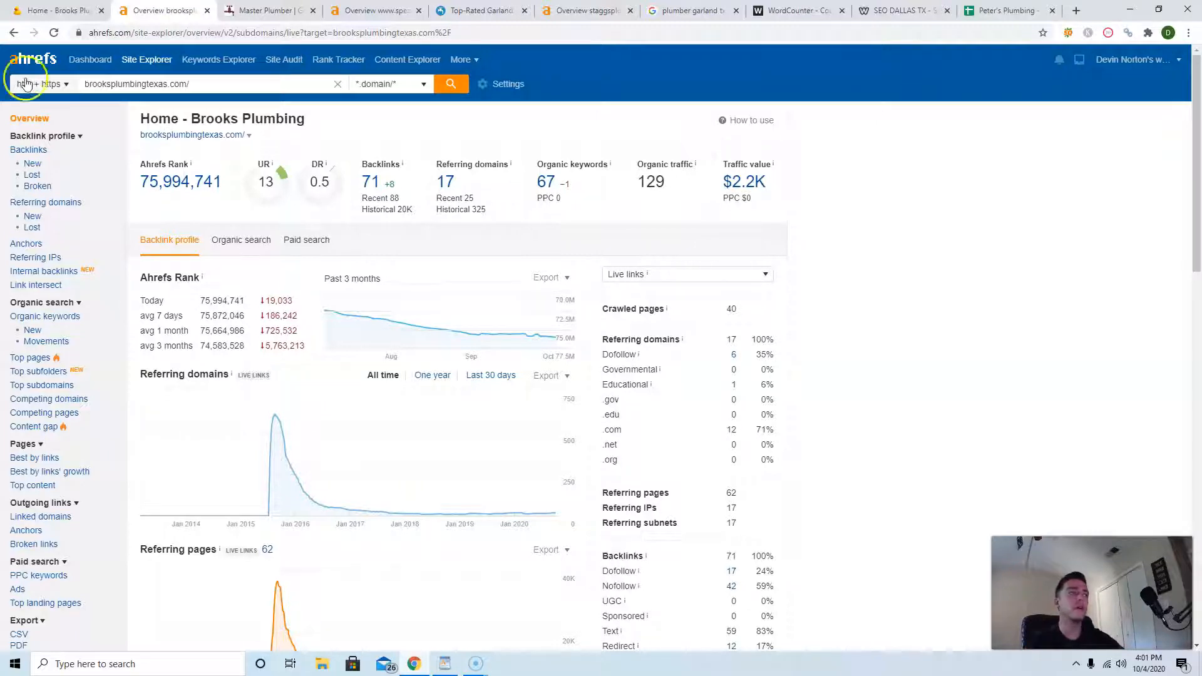
mouse_move(198, 149)
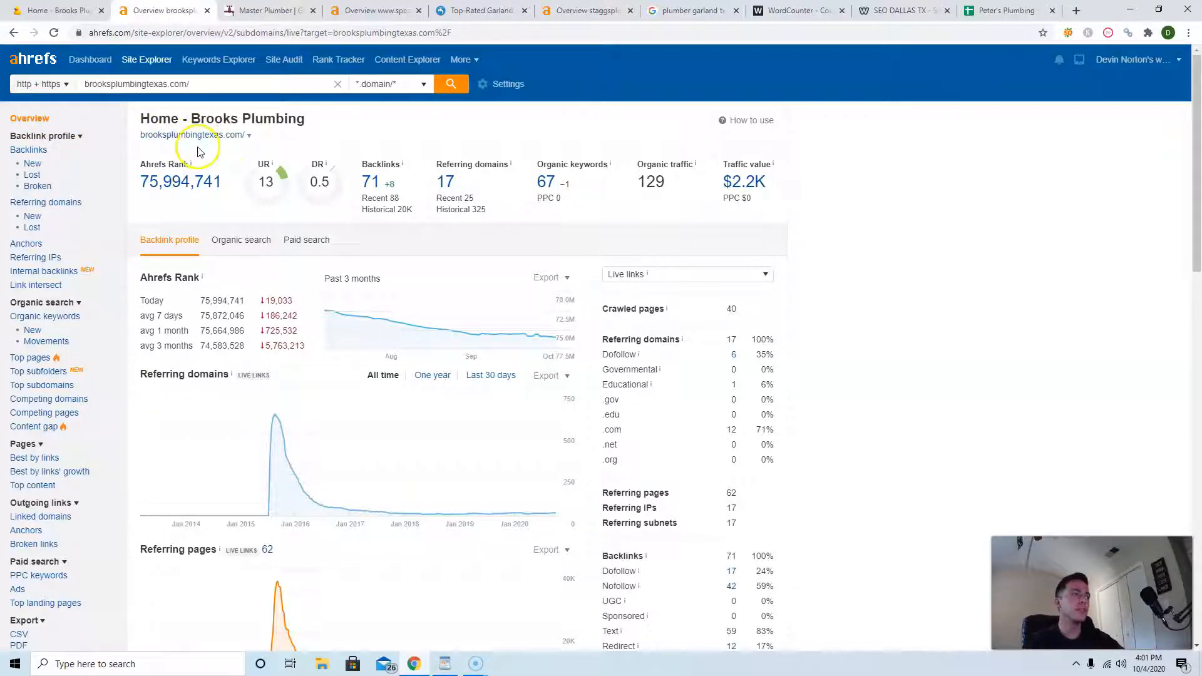
mouse_move(329, 314)
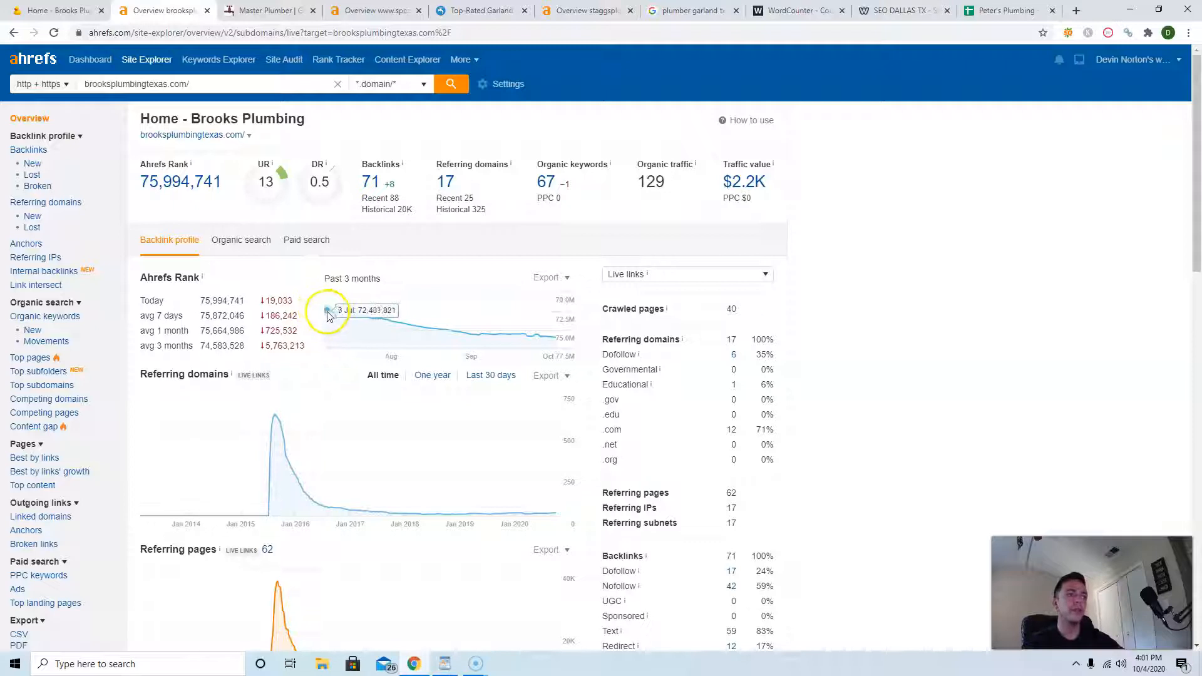
mouse_move(473, 335)
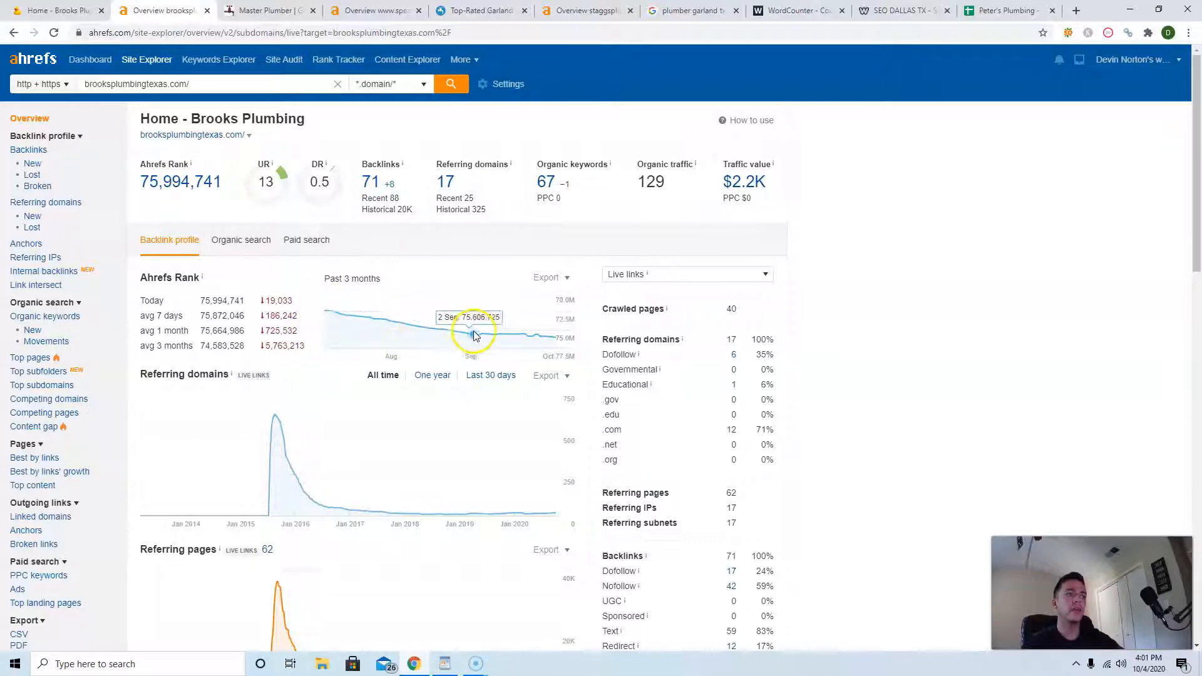
mouse_move(479, 337)
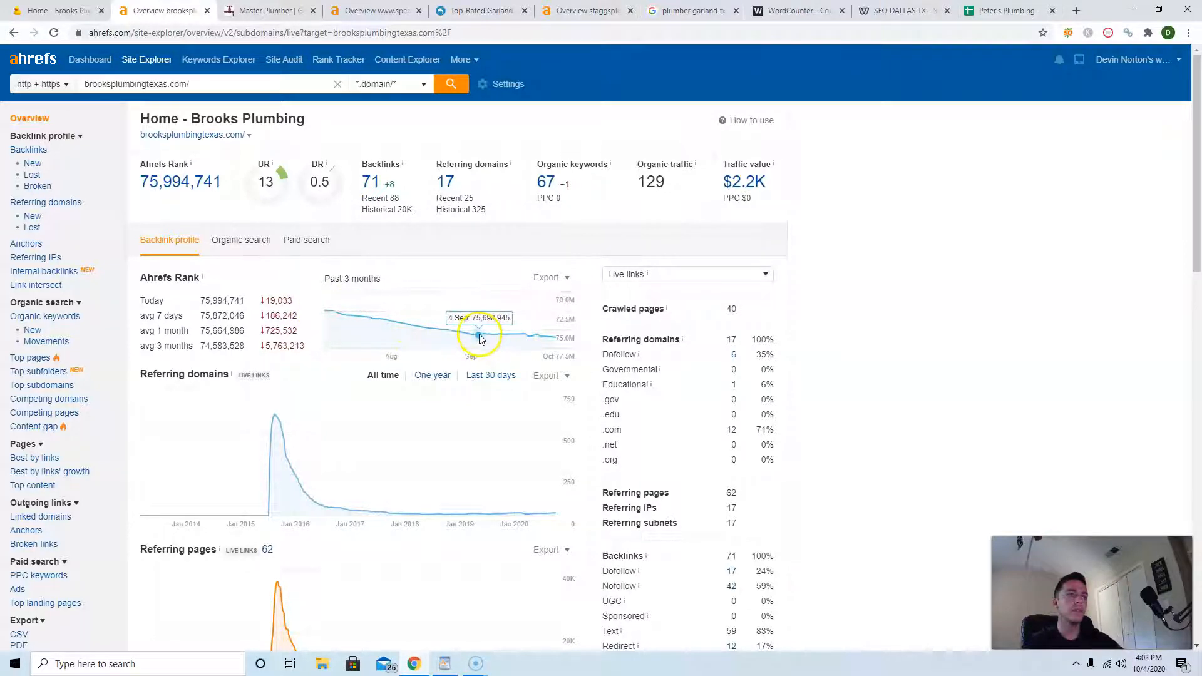
mouse_move(311, 260)
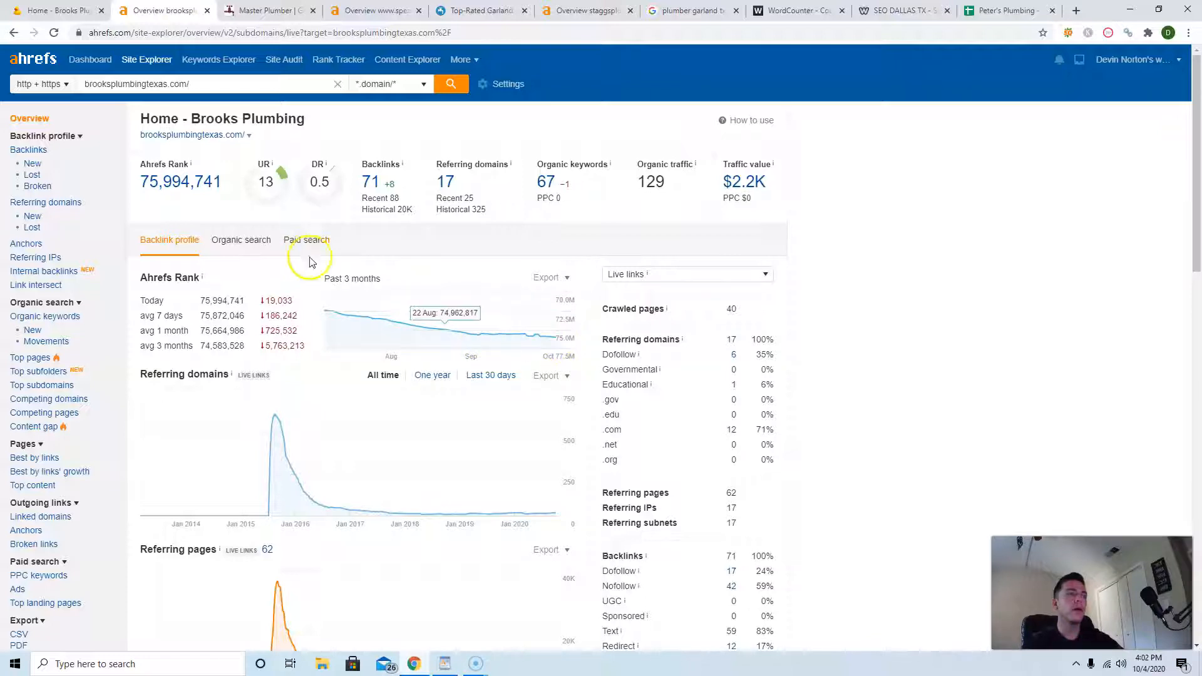
mouse_move(452, 285)
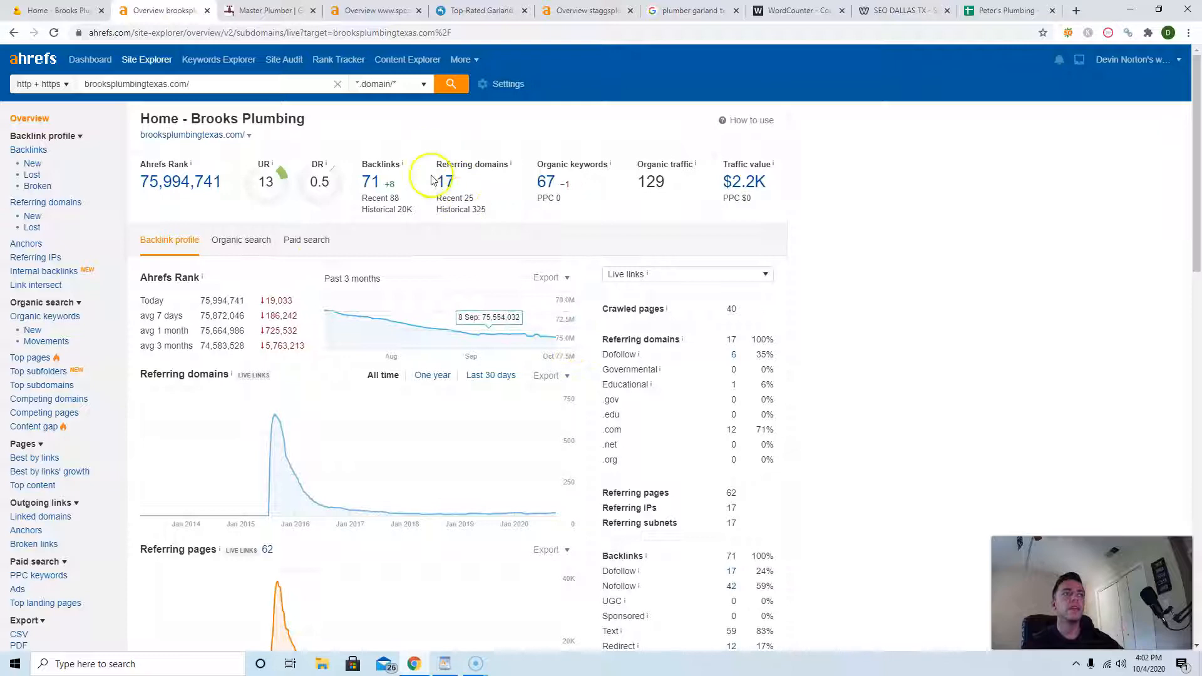
mouse_move(376, 191)
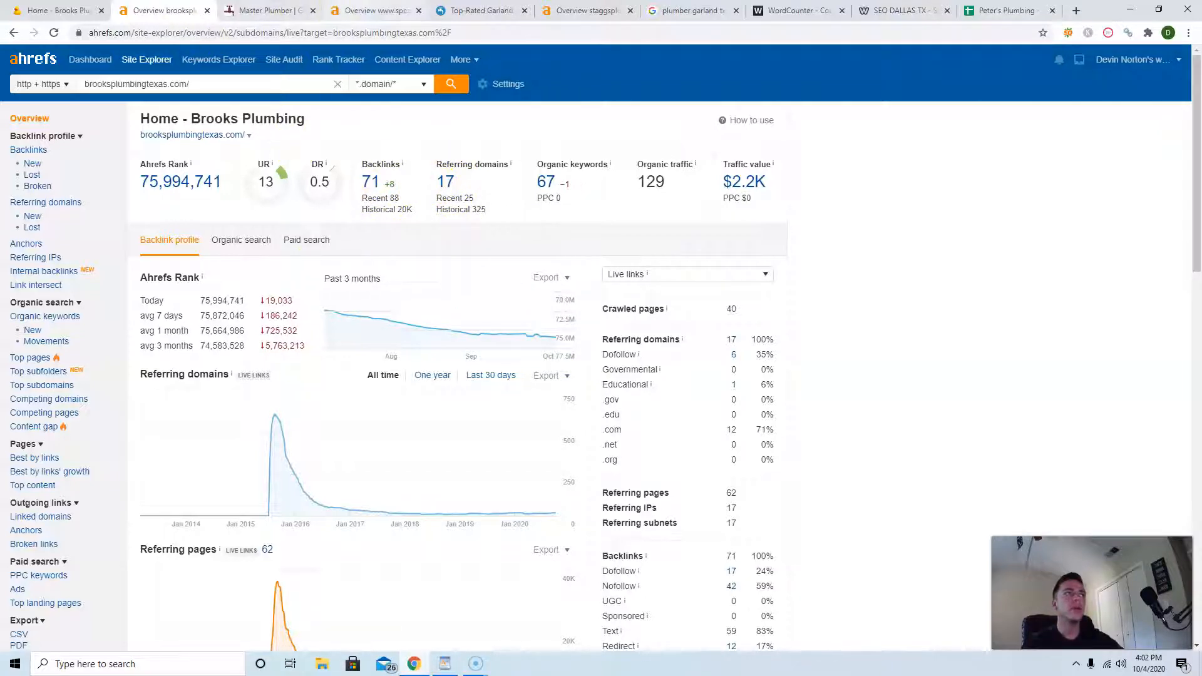
Compare Ahrefs overviews for speakesplumbing.com and staggsplumbing.co, ending back on brooksplumbingtexas.com.
left_click(373, 10)
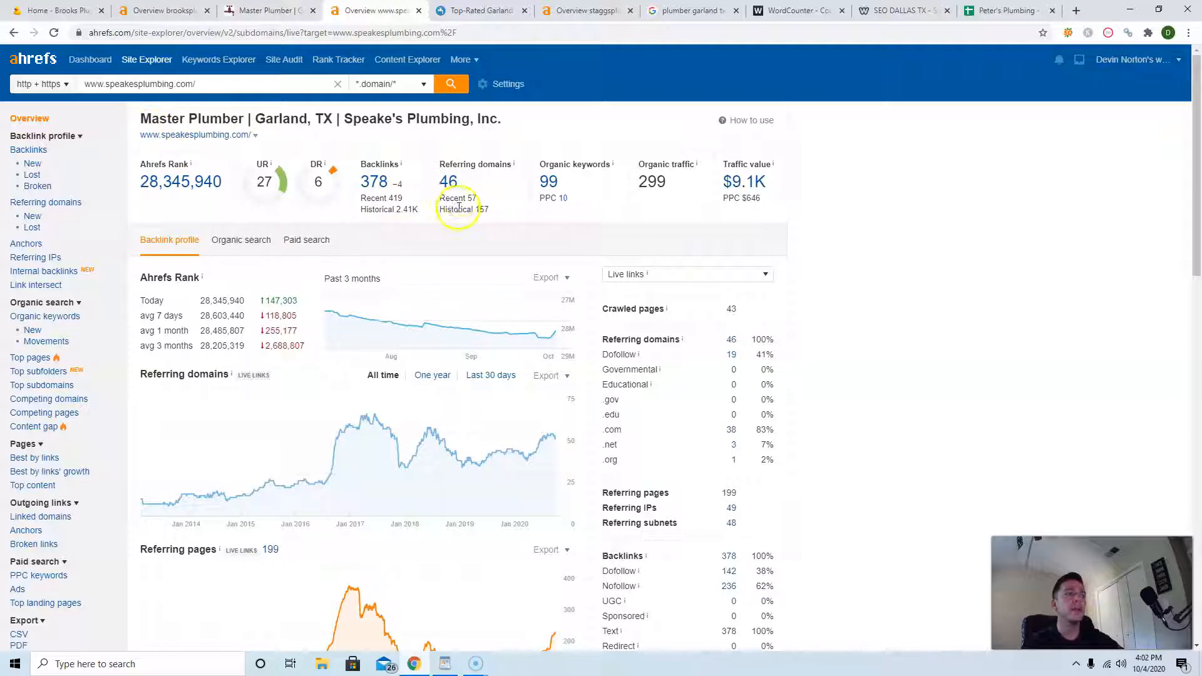
mouse_move(441, 192)
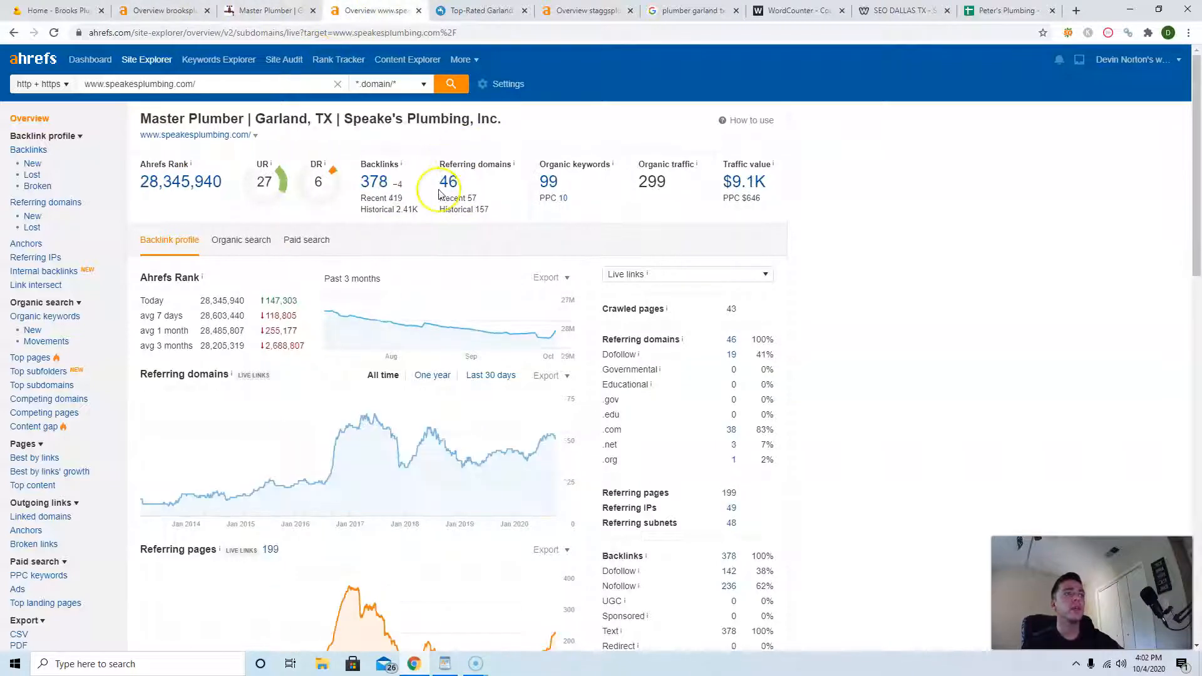
mouse_move(662, 264)
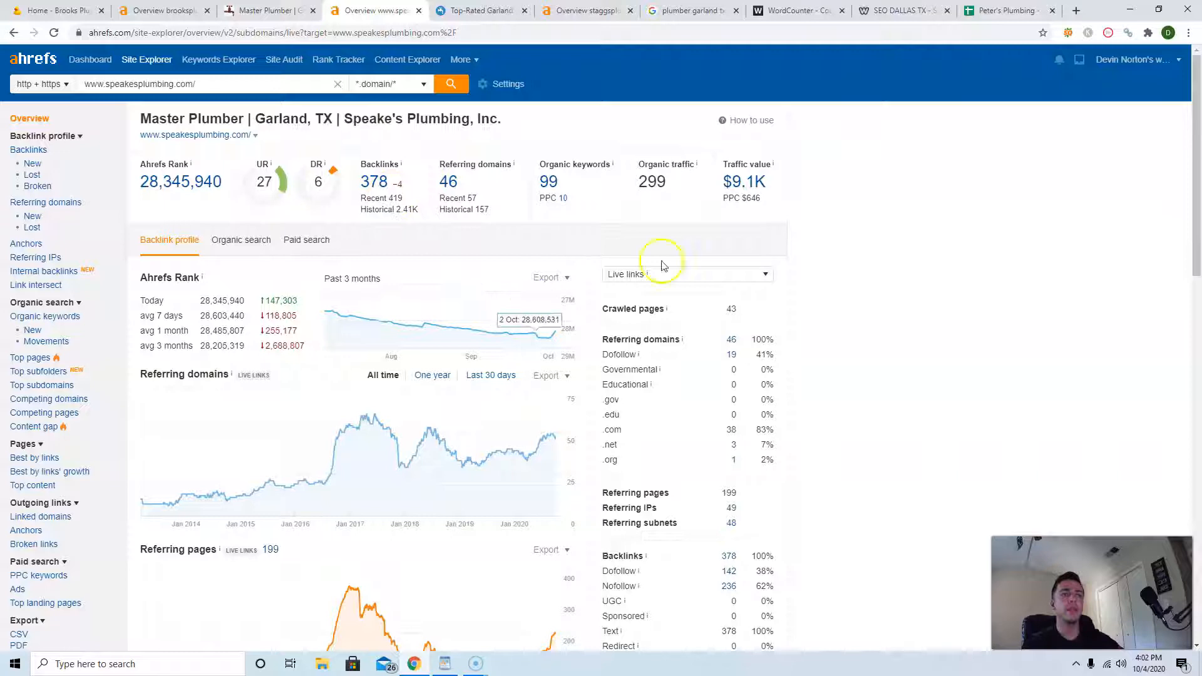
mouse_move(569, 9)
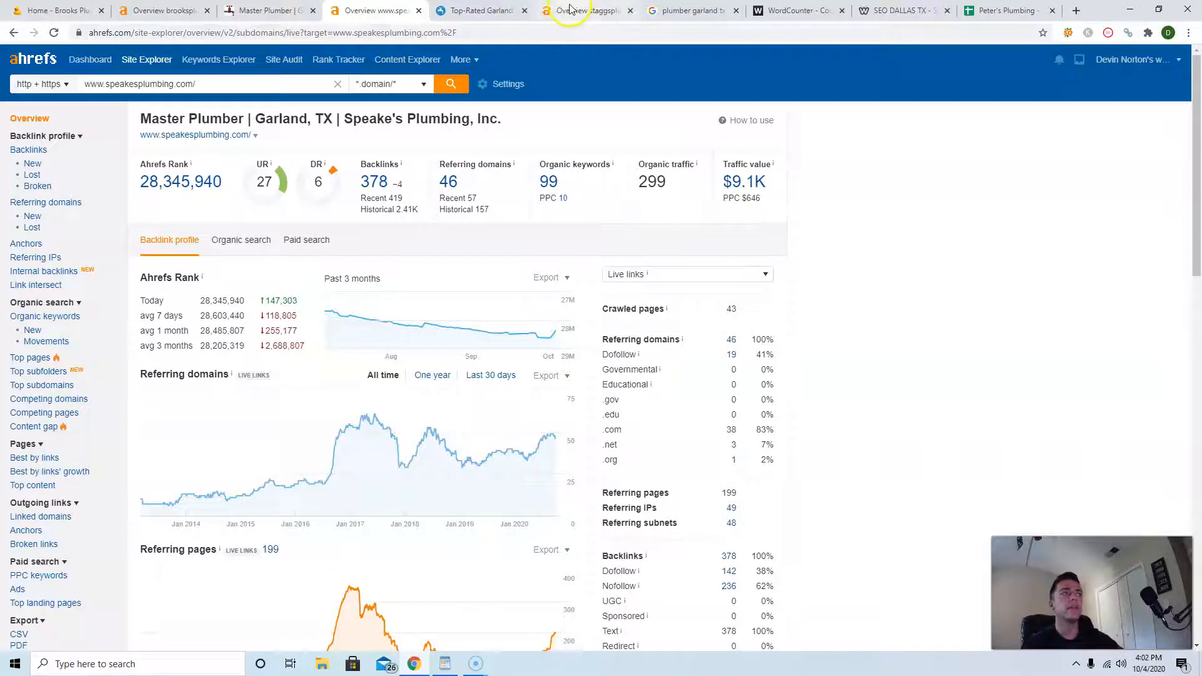
left_click(586, 10)
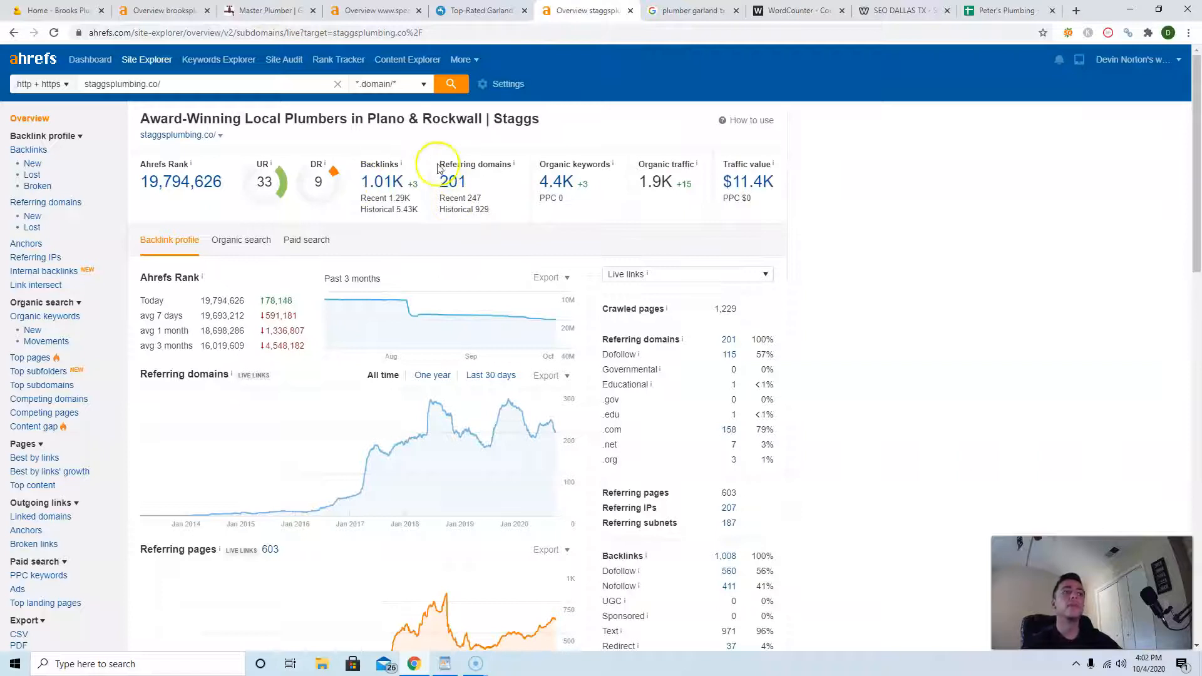
mouse_move(340, 153)
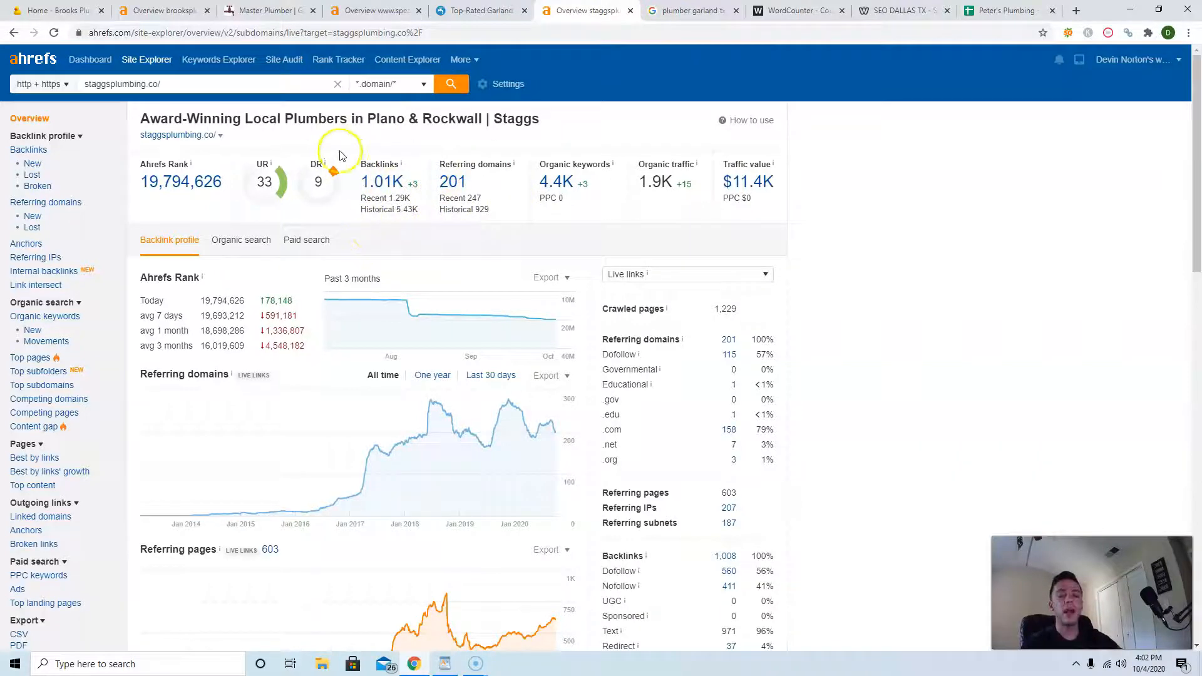
mouse_move(556, 170)
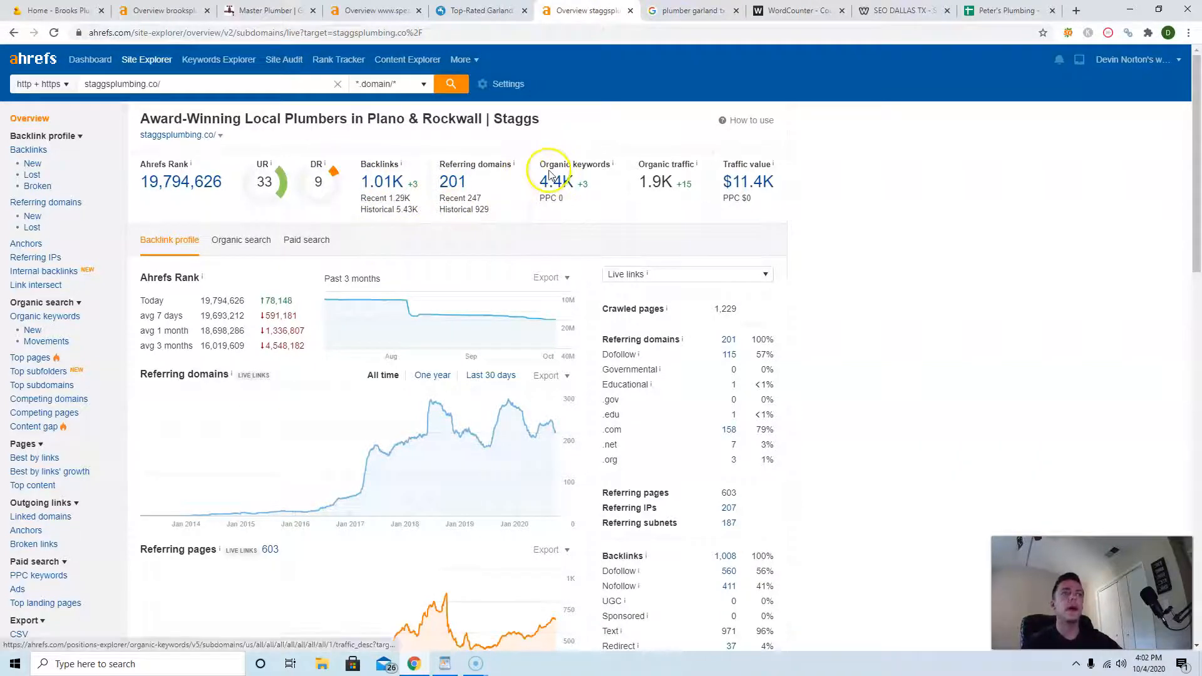
mouse_move(471, 293)
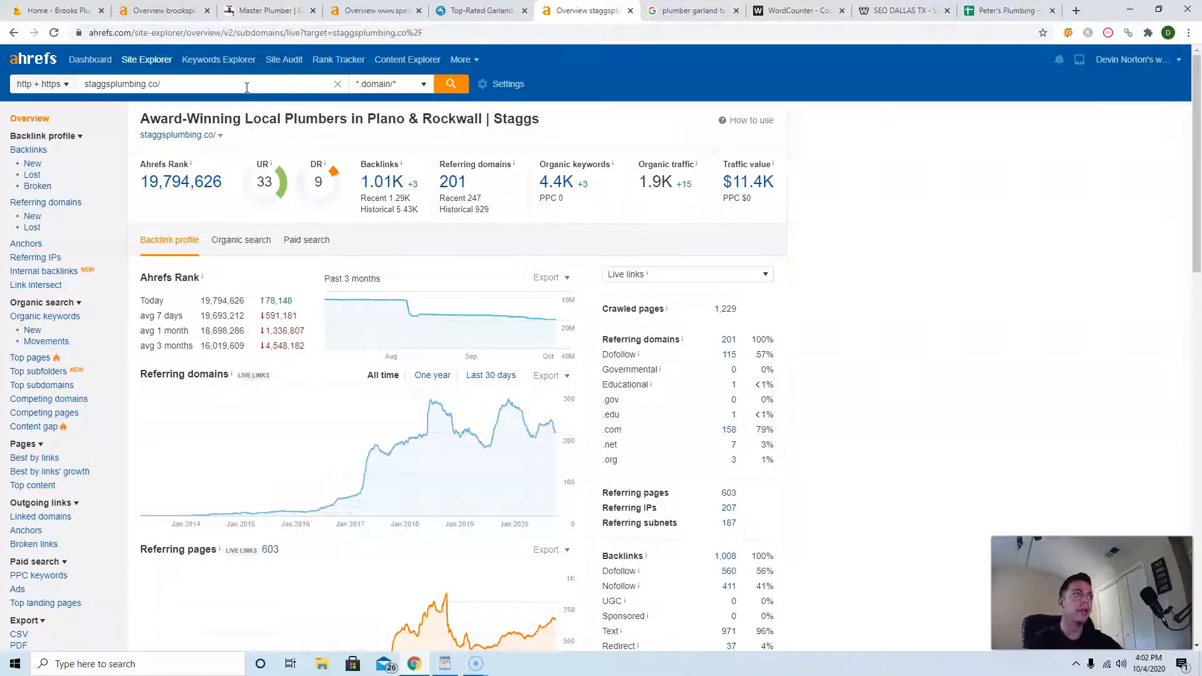
left_click(376, 10)
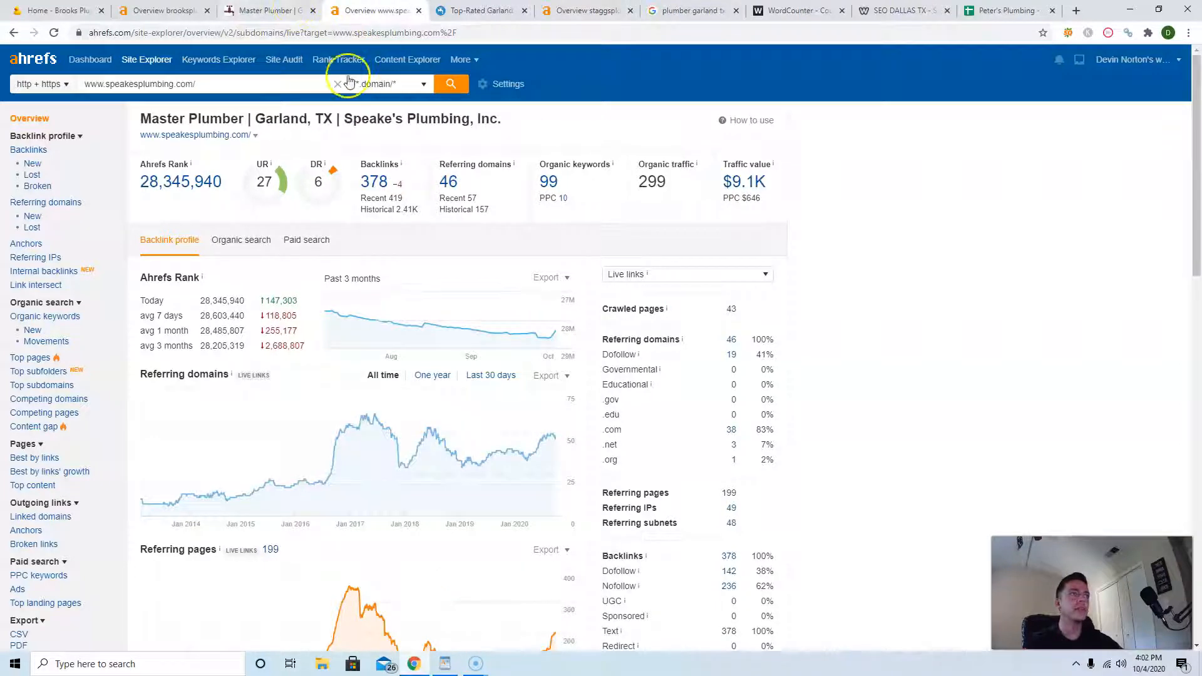
left_click(161, 10)
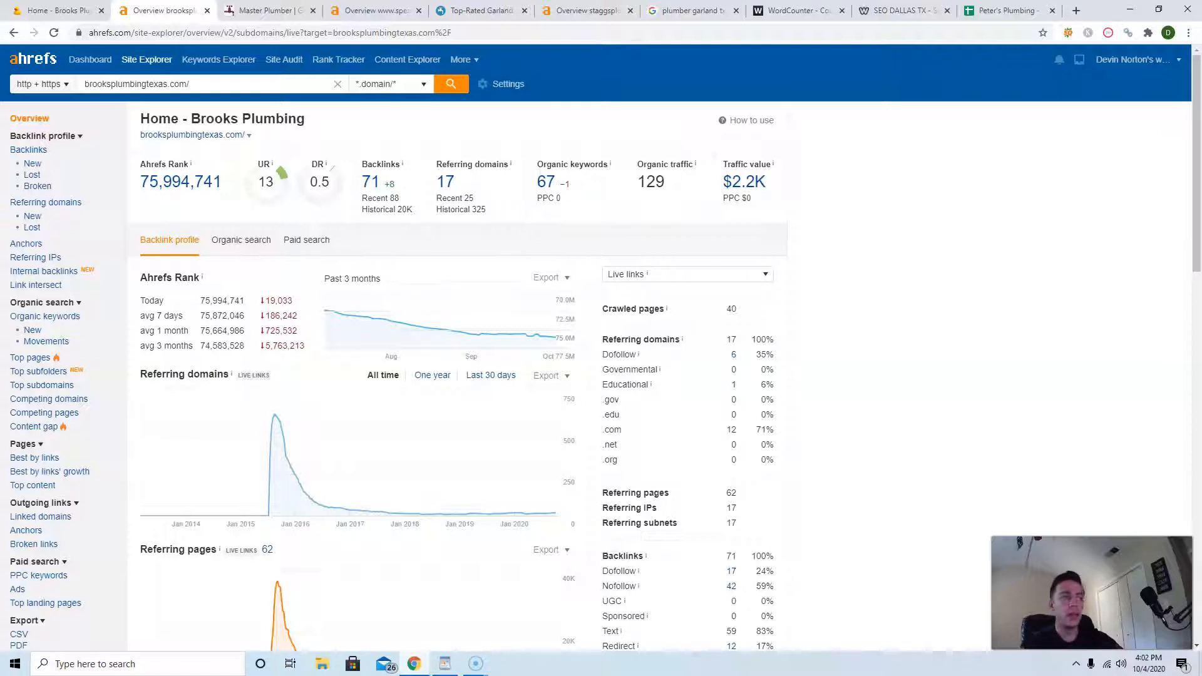
mouse_move(275, 511)
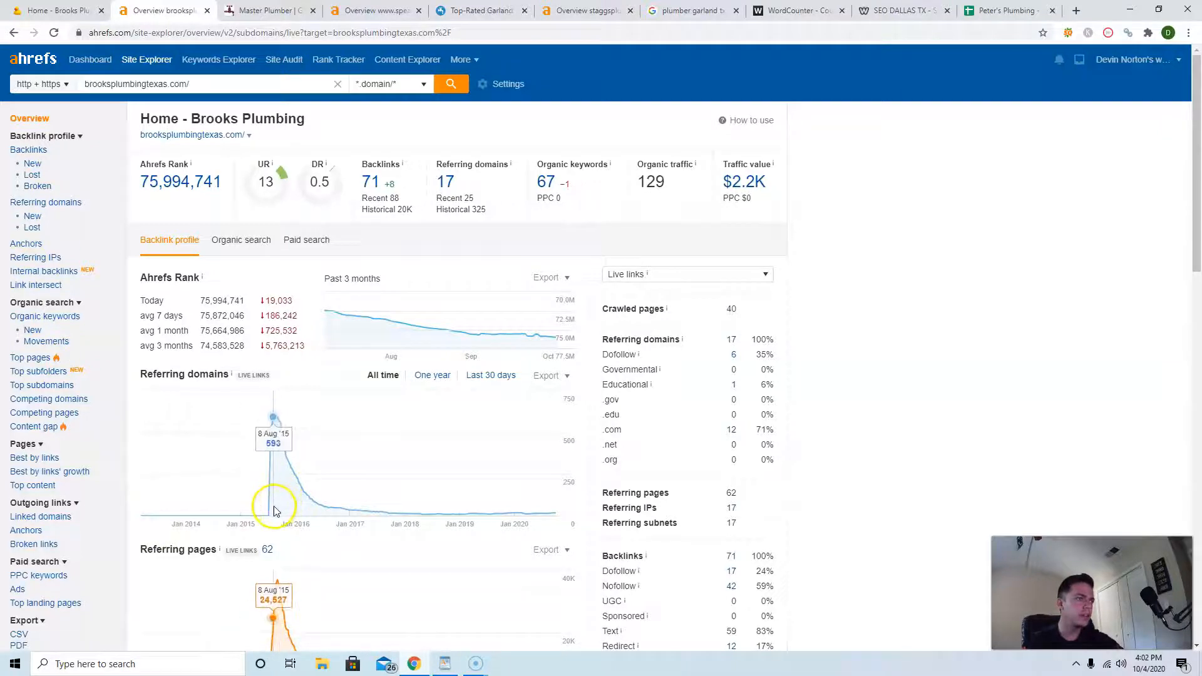
mouse_move(272, 502)
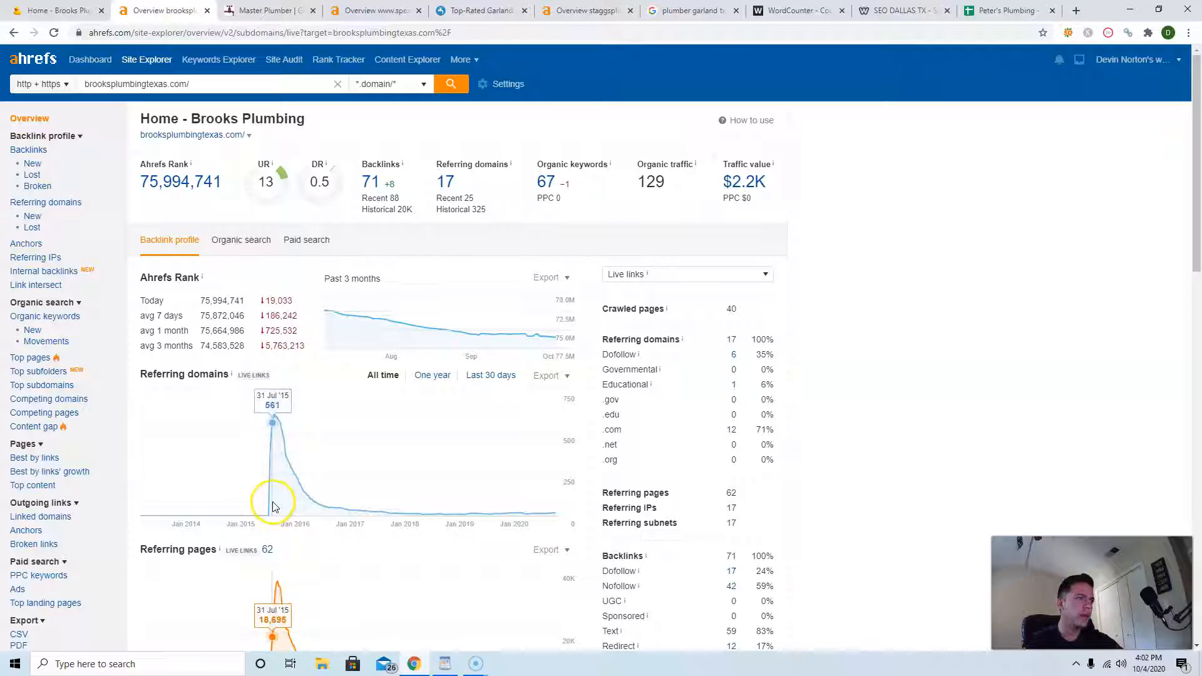
mouse_move(350, 512)
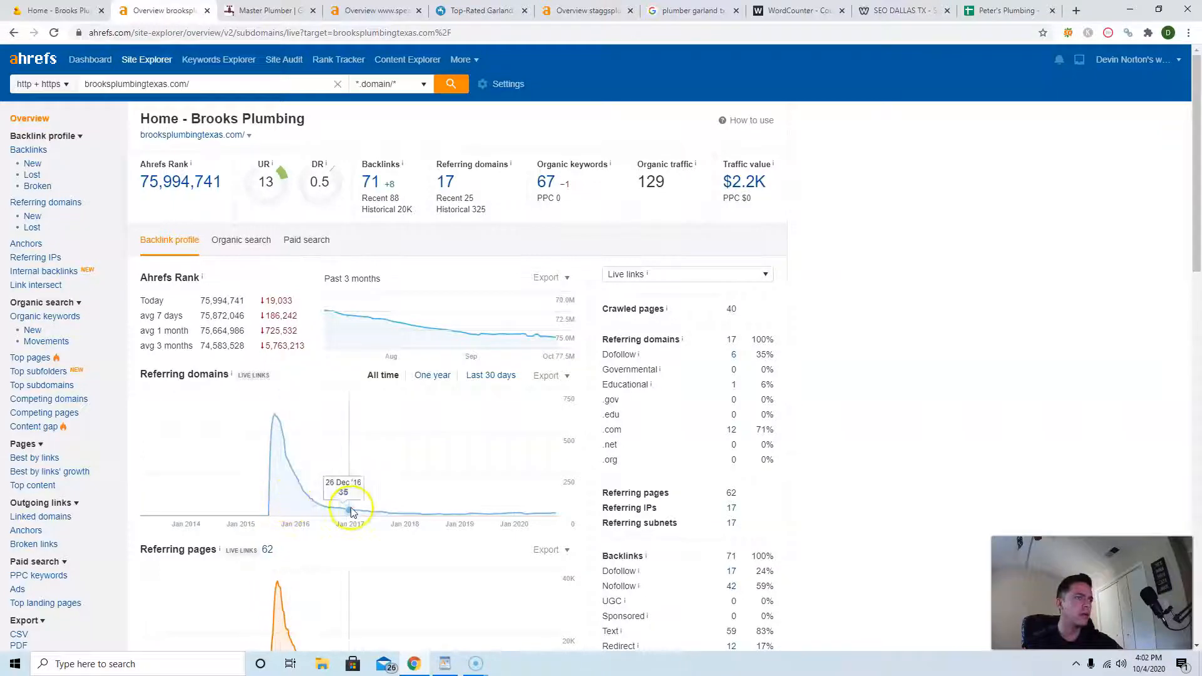
mouse_move(293, 517)
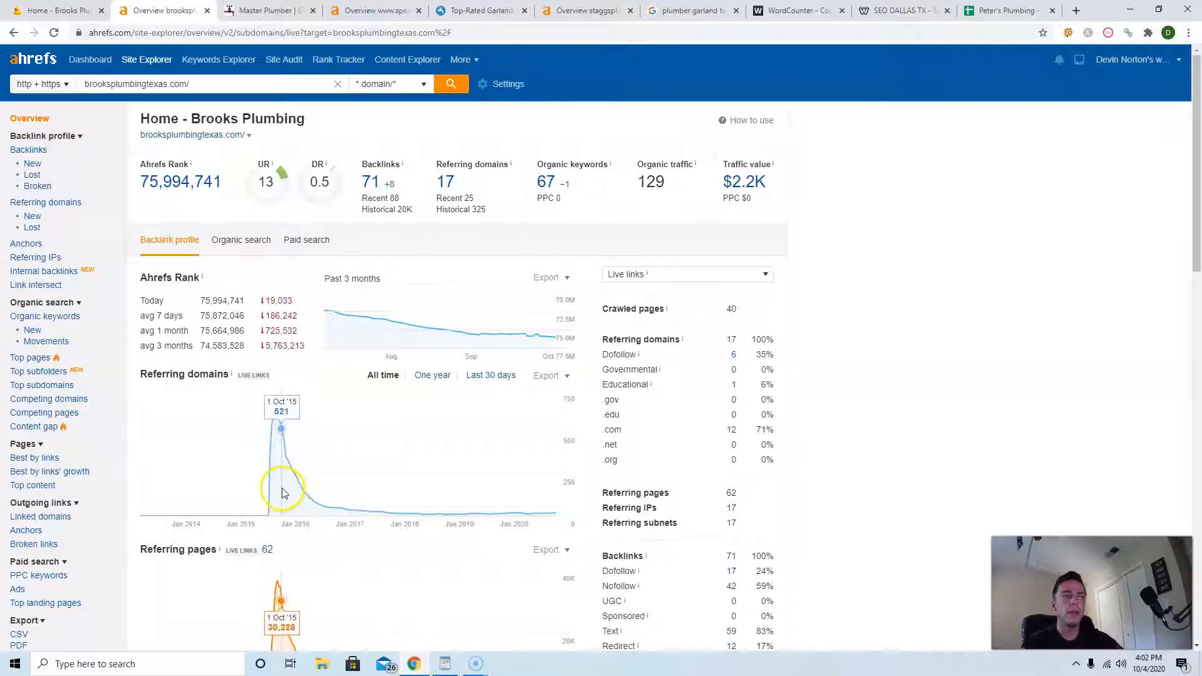
mouse_move(269, 499)
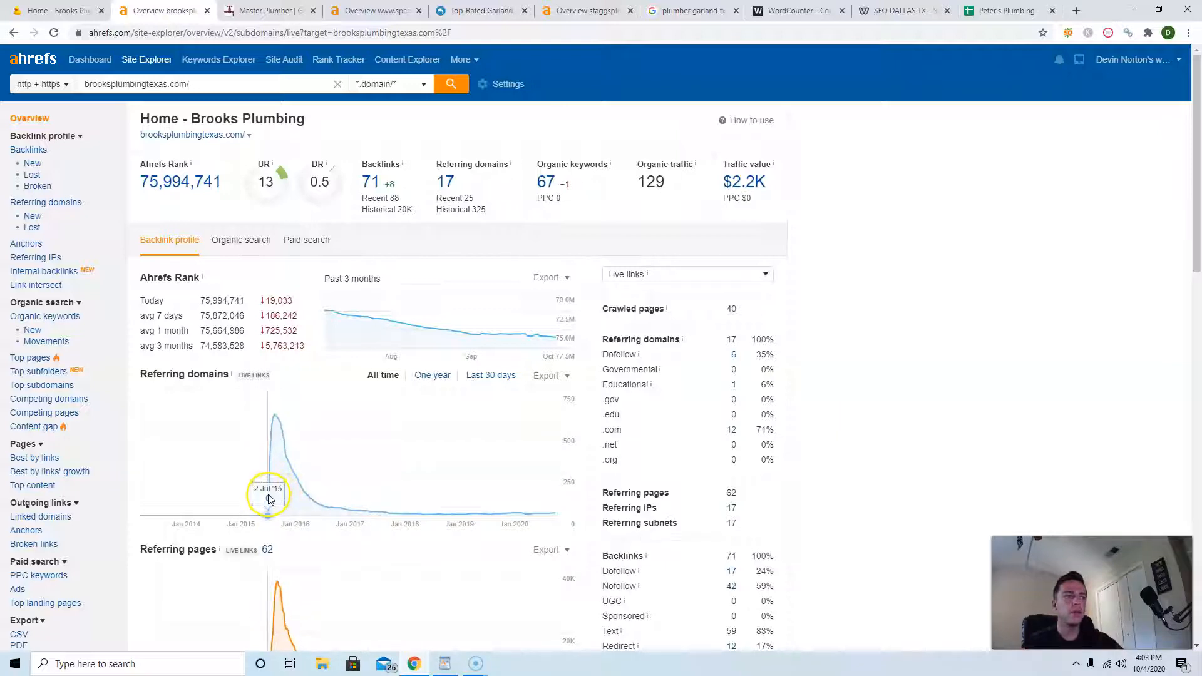
mouse_move(274, 494)
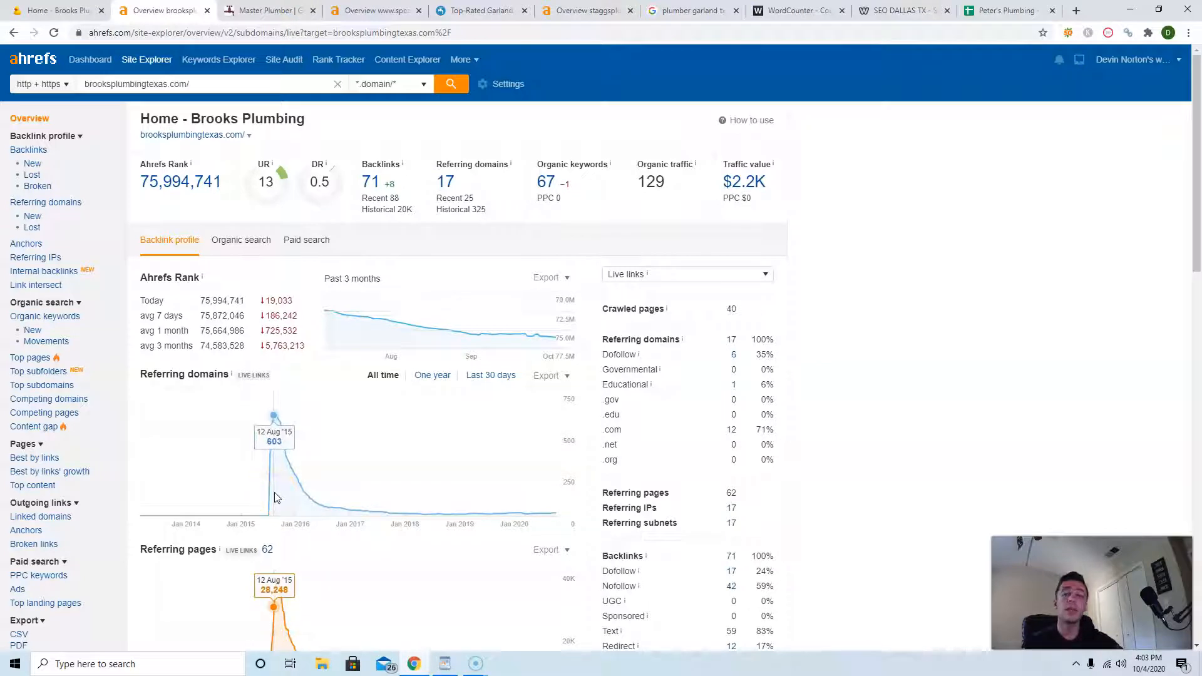
mouse_move(276, 501)
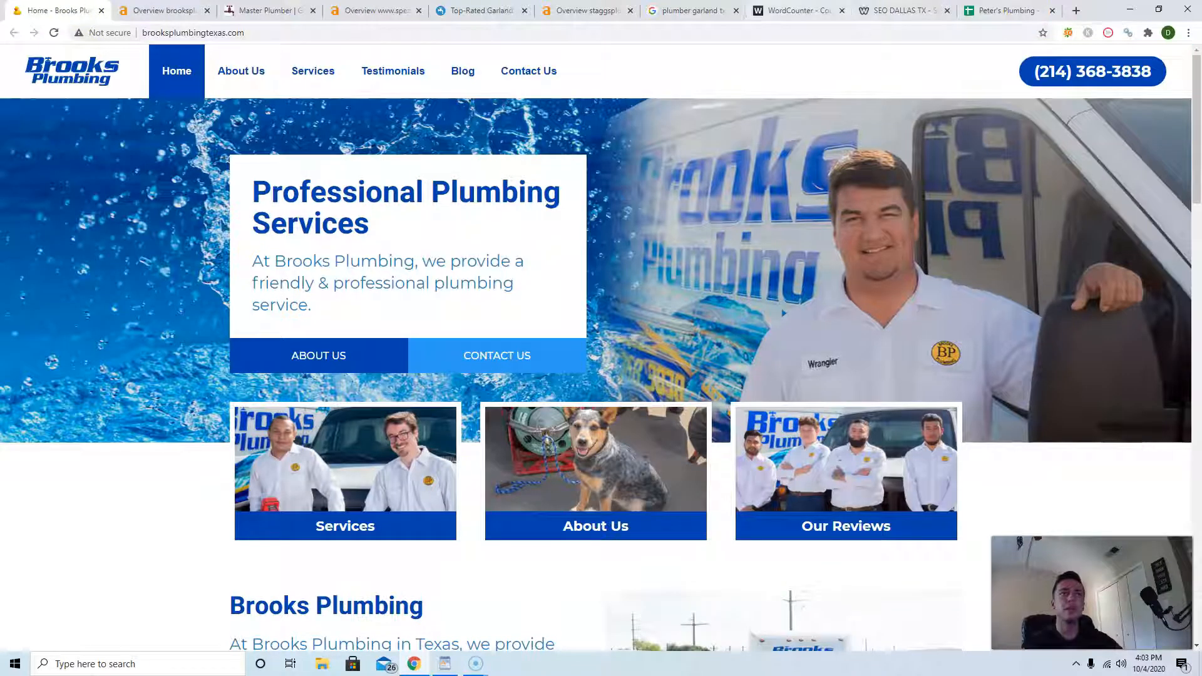
Switch to the 'plumber garland tx' Google results and review the local map-pack listings.
left_click(685, 10)
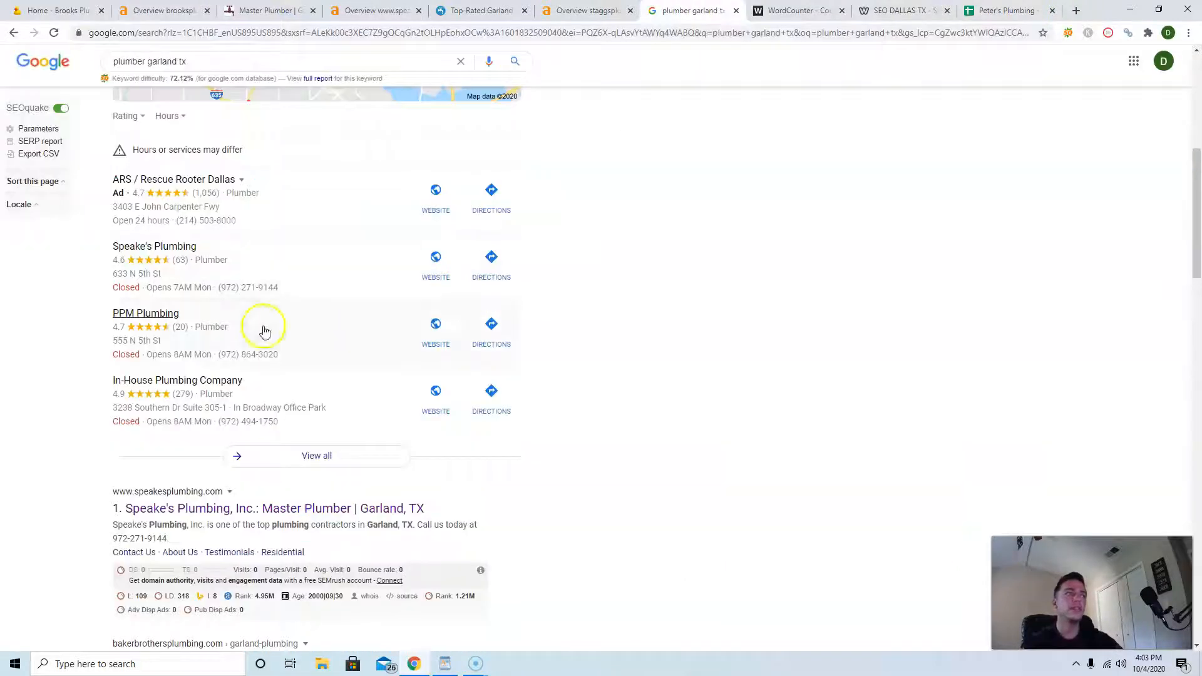
mouse_move(491, 305)
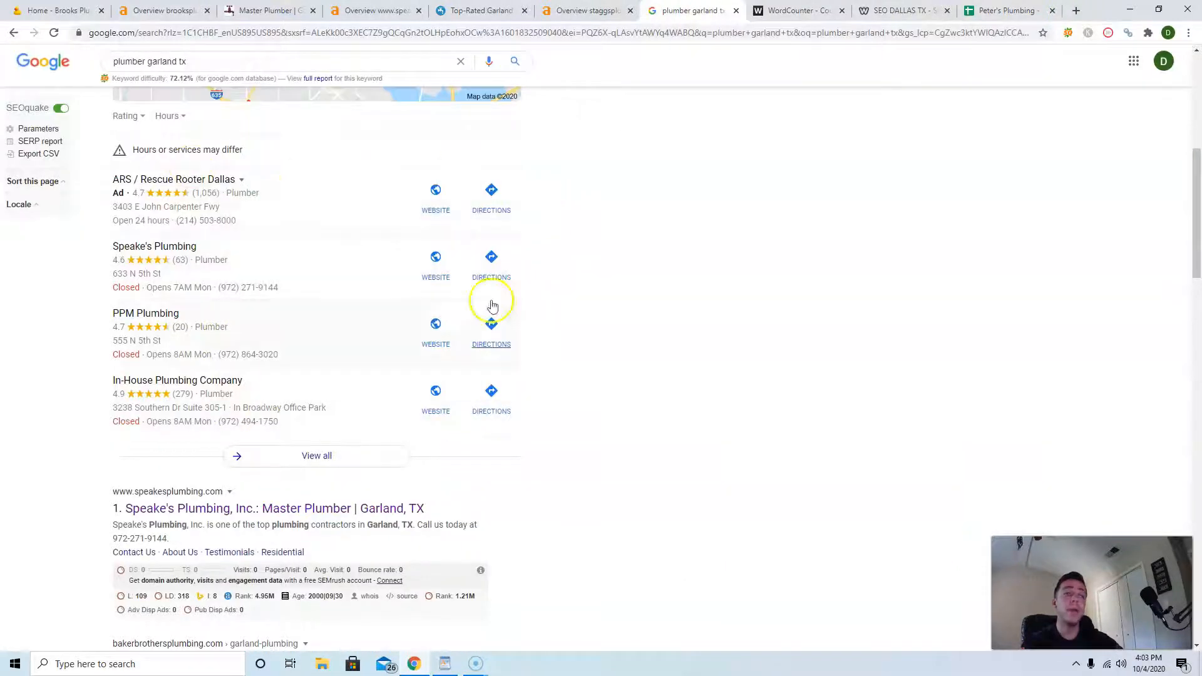
scroll("up", 3)
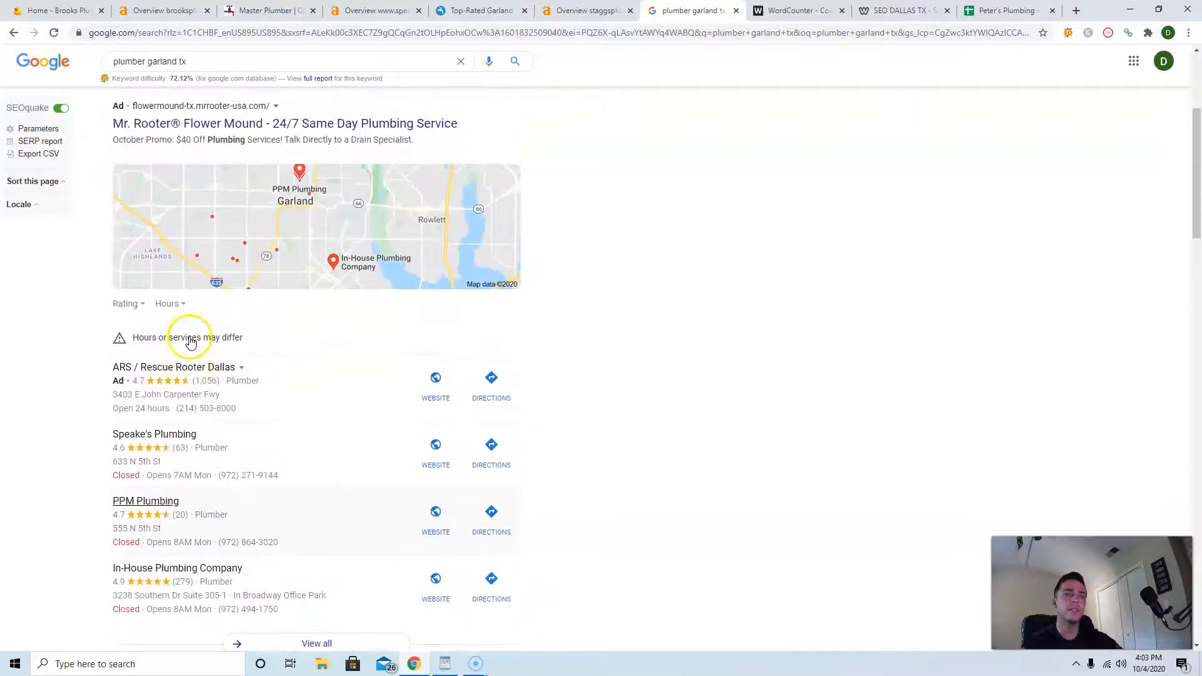
scroll("down", 3)
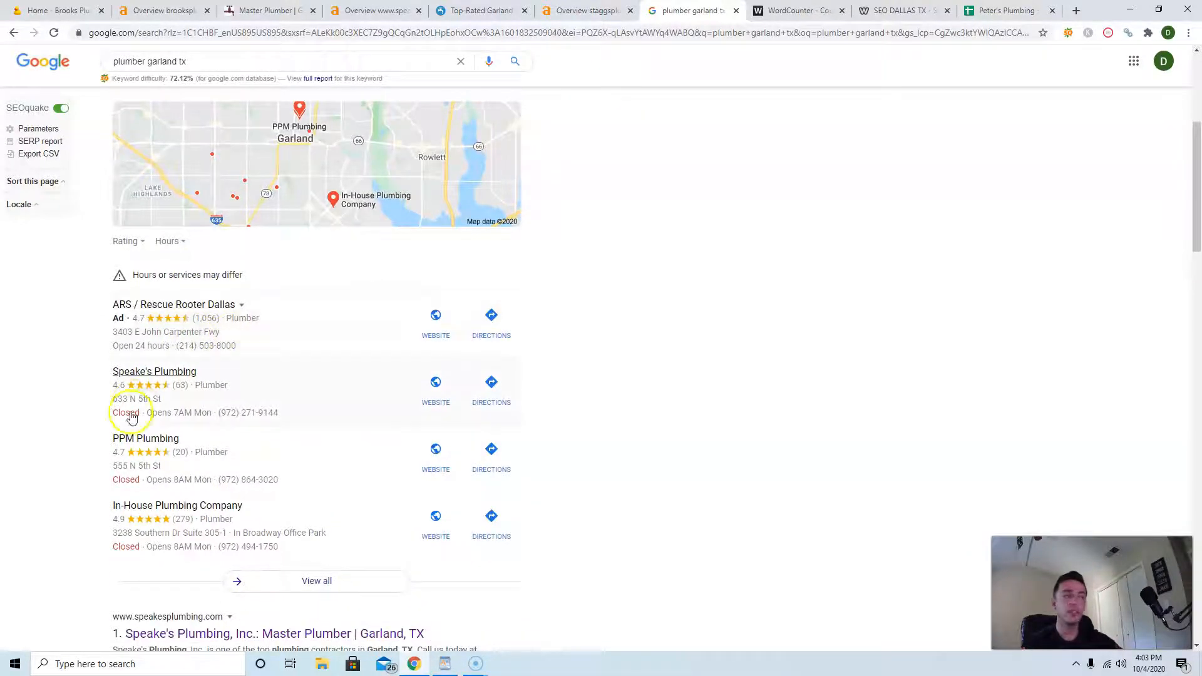
mouse_move(136, 397)
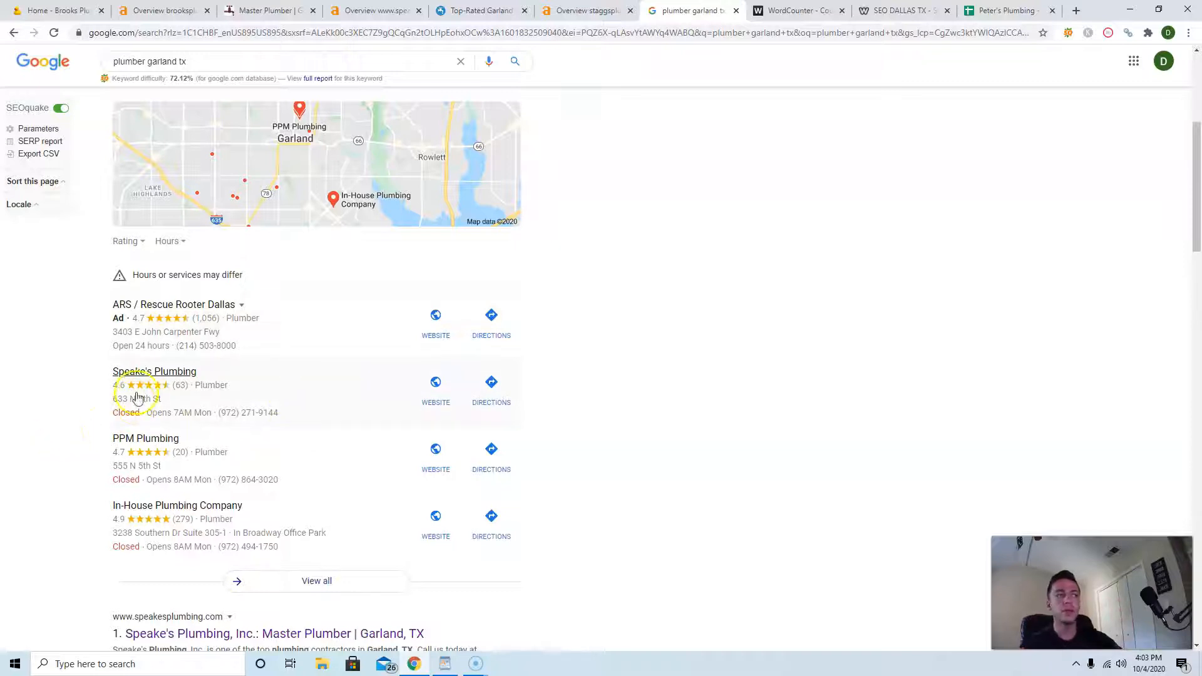
mouse_move(245, 459)
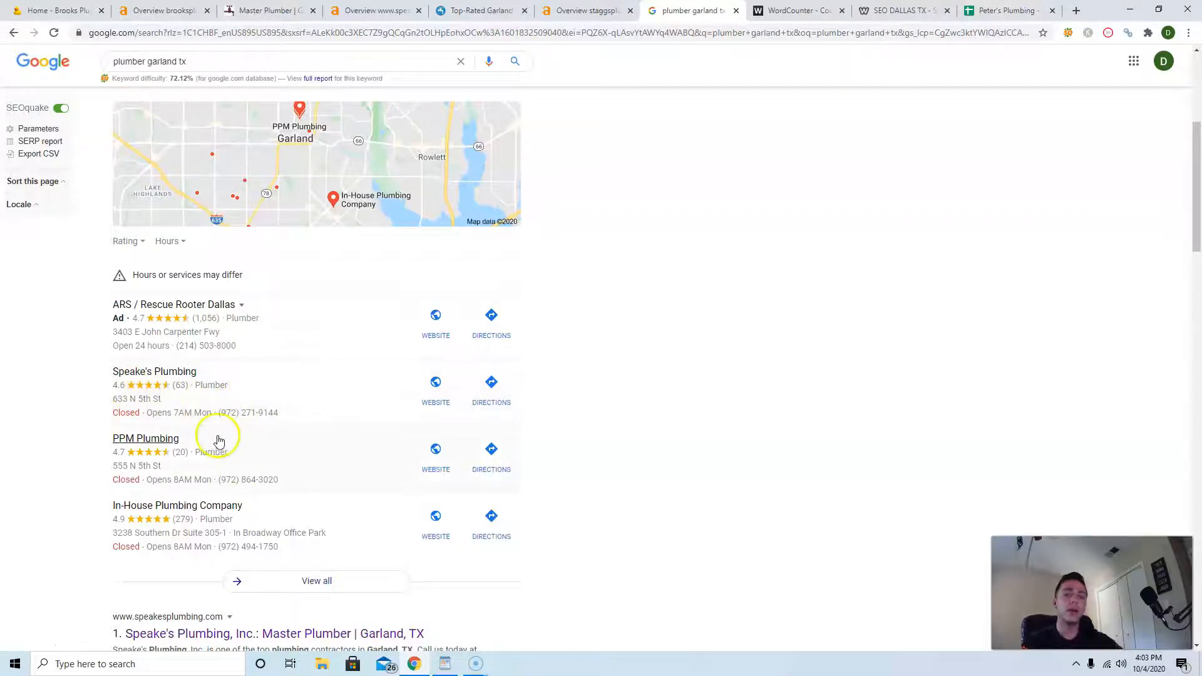
mouse_move(178, 415)
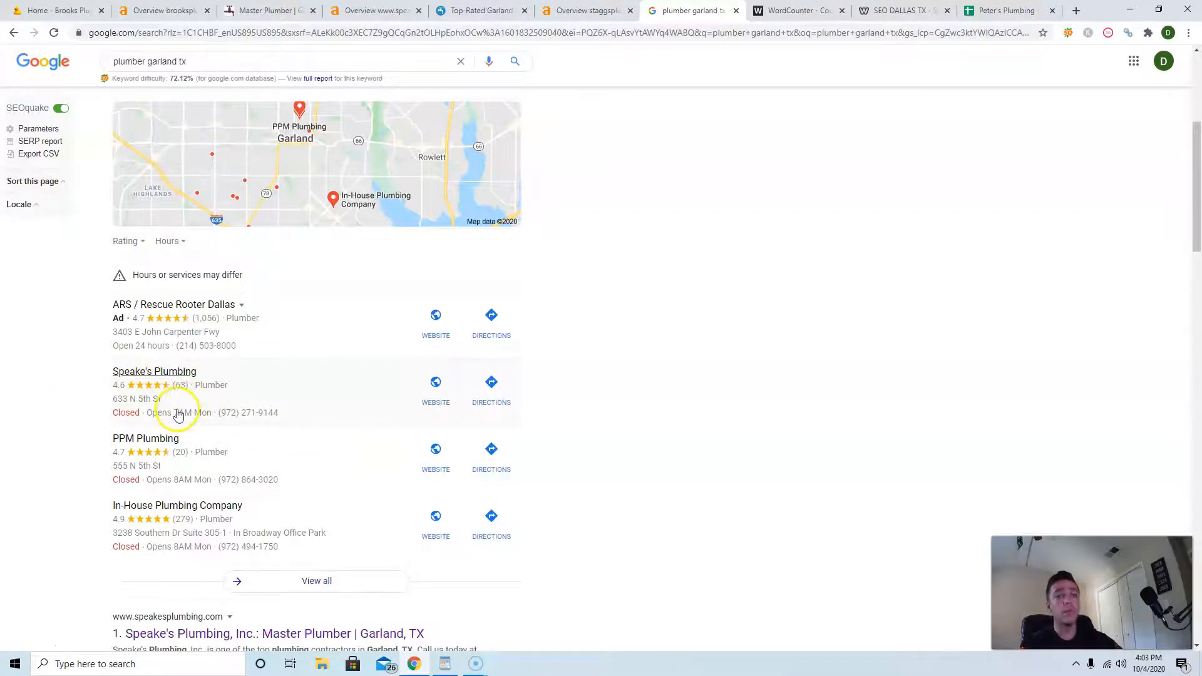
mouse_move(207, 404)
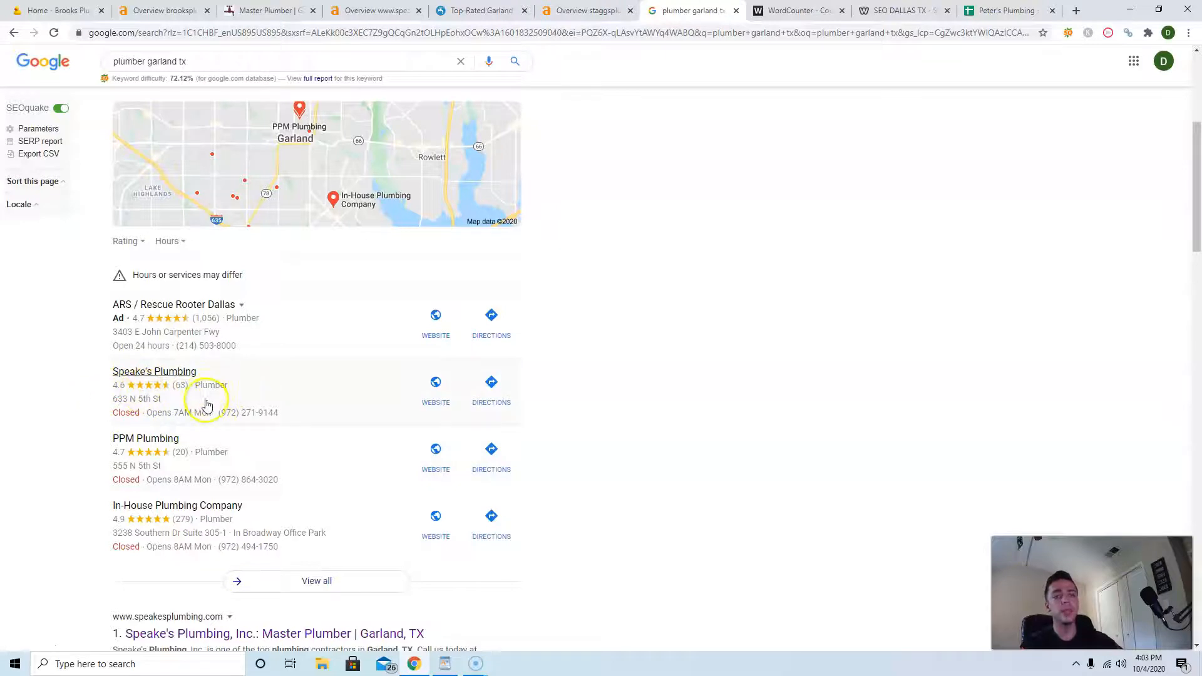
mouse_move(207, 409)
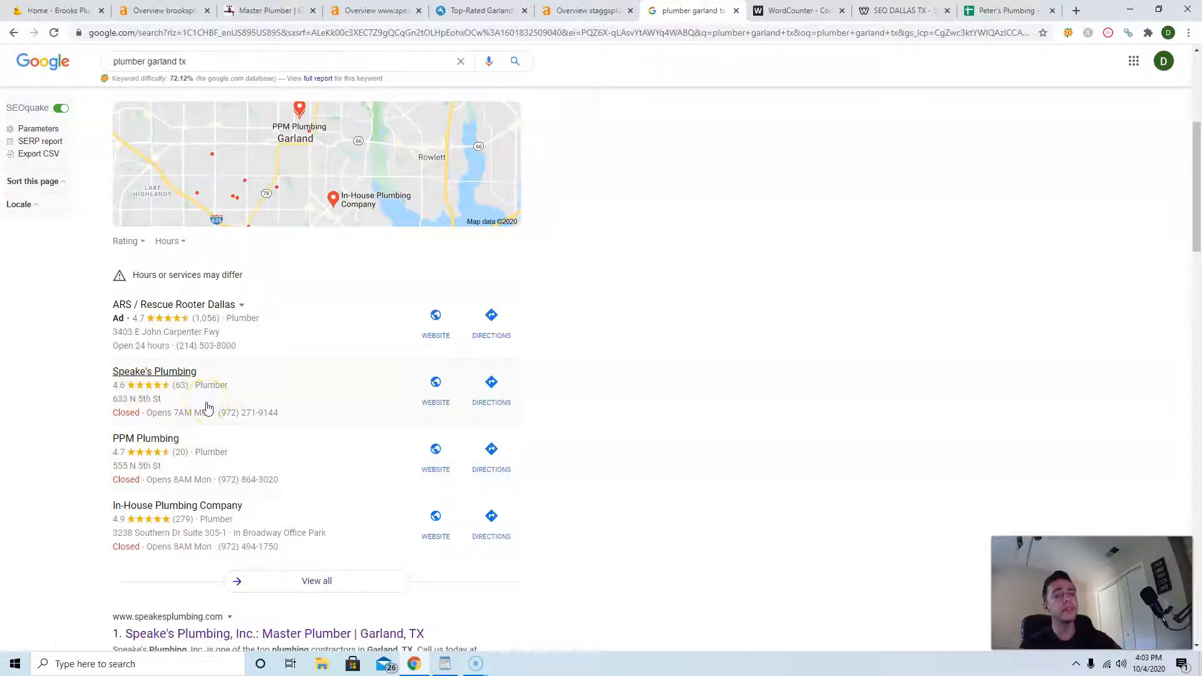
mouse_move(206, 410)
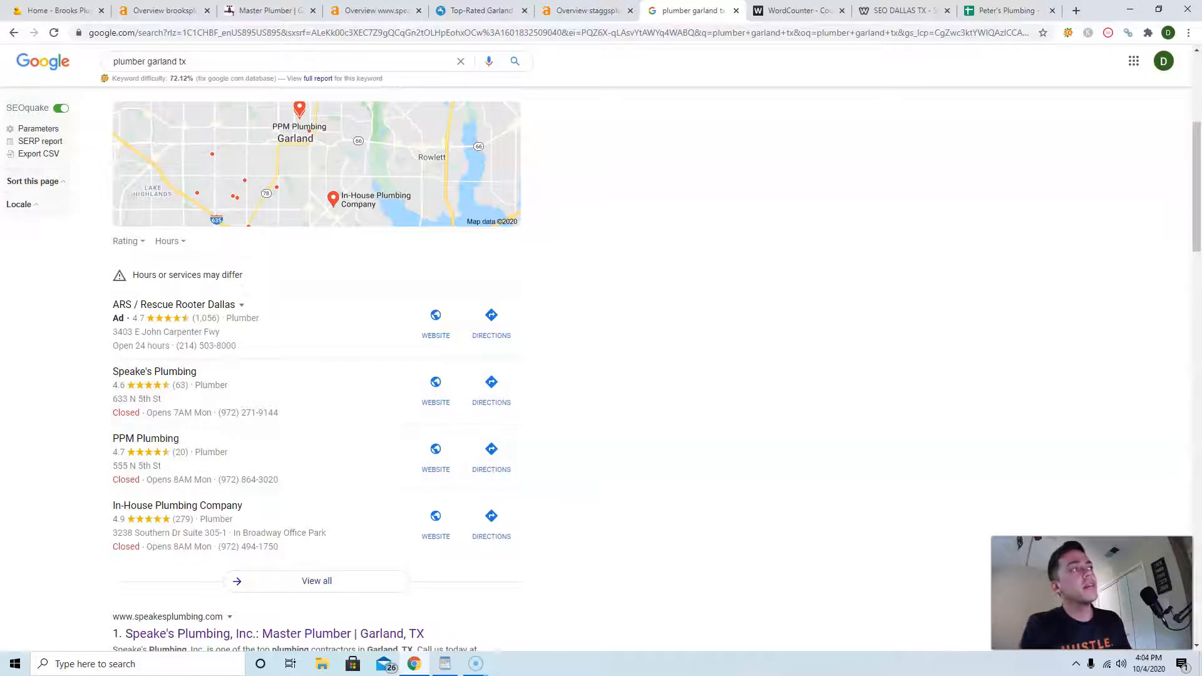
Return to the 'Home - Brooks Plumbing' tab.
left_click(58, 11)
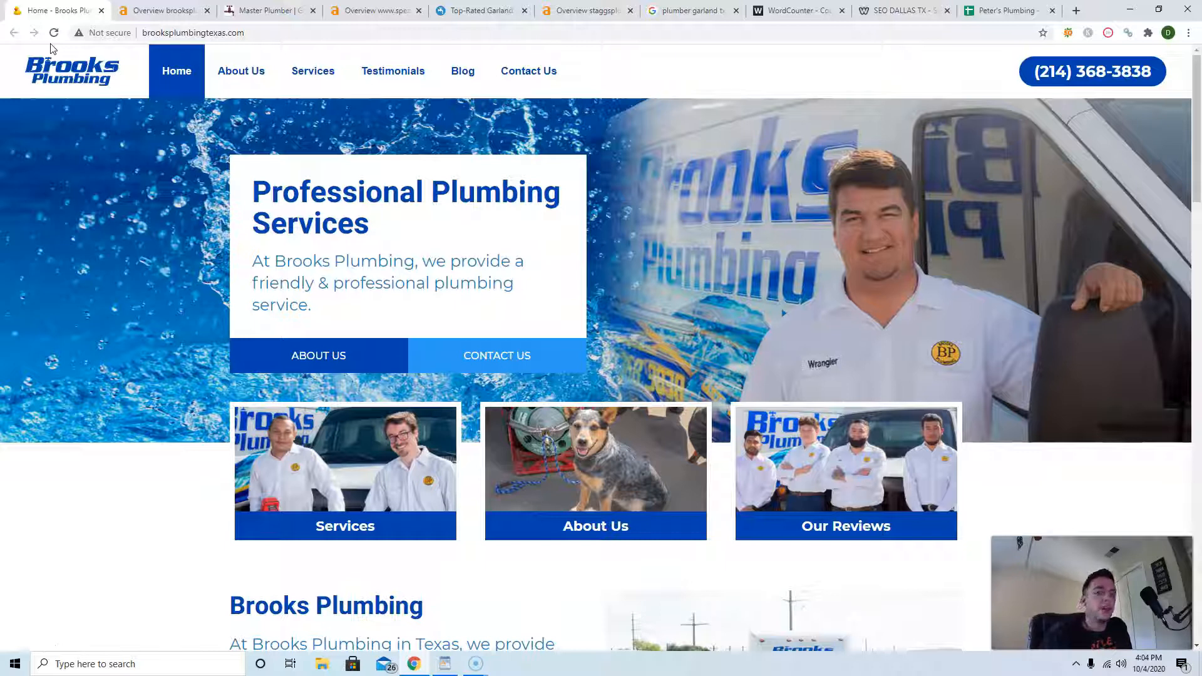
mouse_move(107, 32)
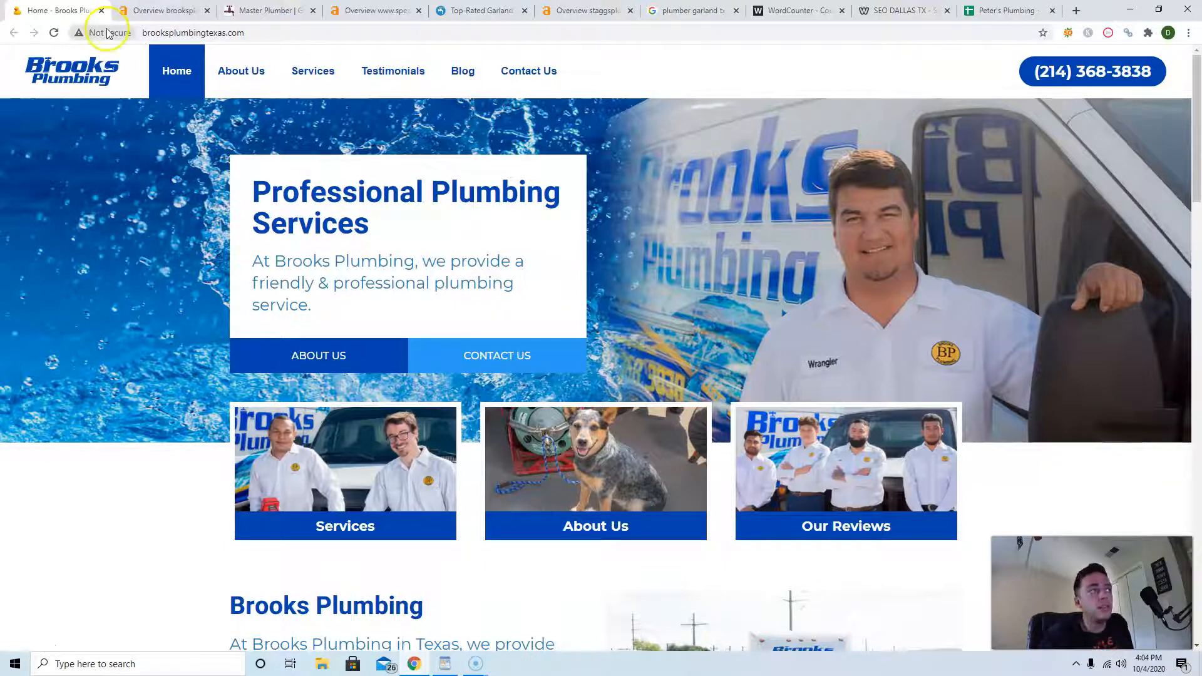
Return to the Ahrefs overview for brooksplumbingtexas.com with its rank and referring-domains charts.
left_click(162, 10)
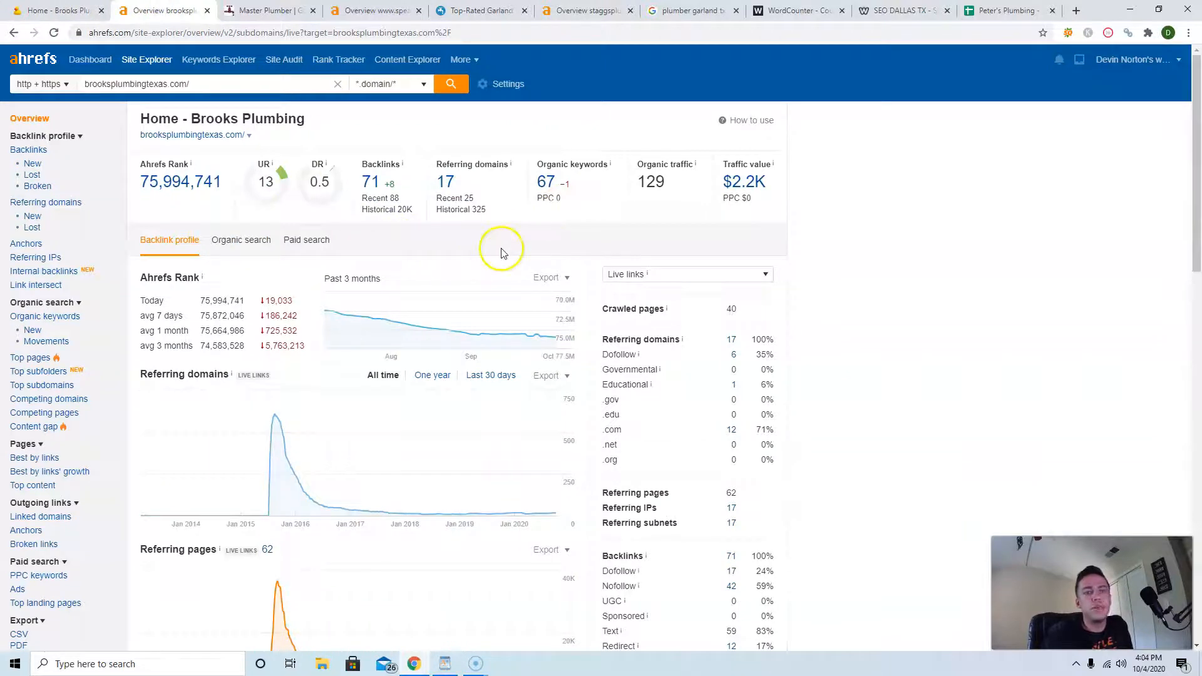
mouse_move(519, 289)
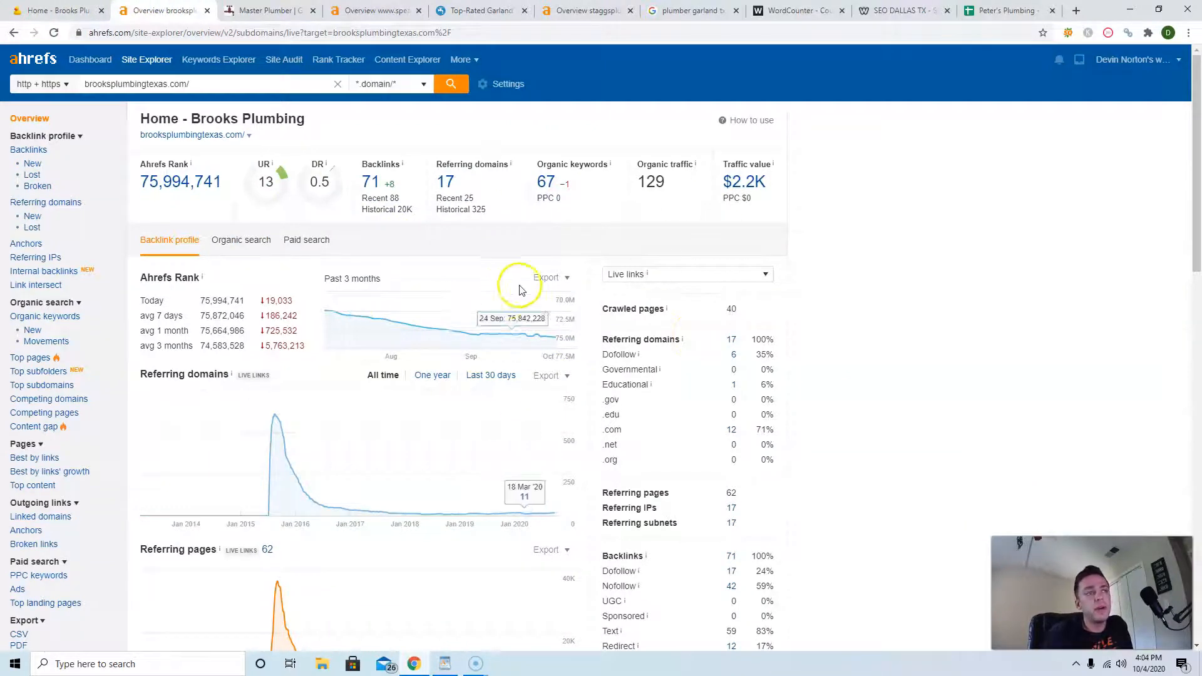
mouse_move(506, 287)
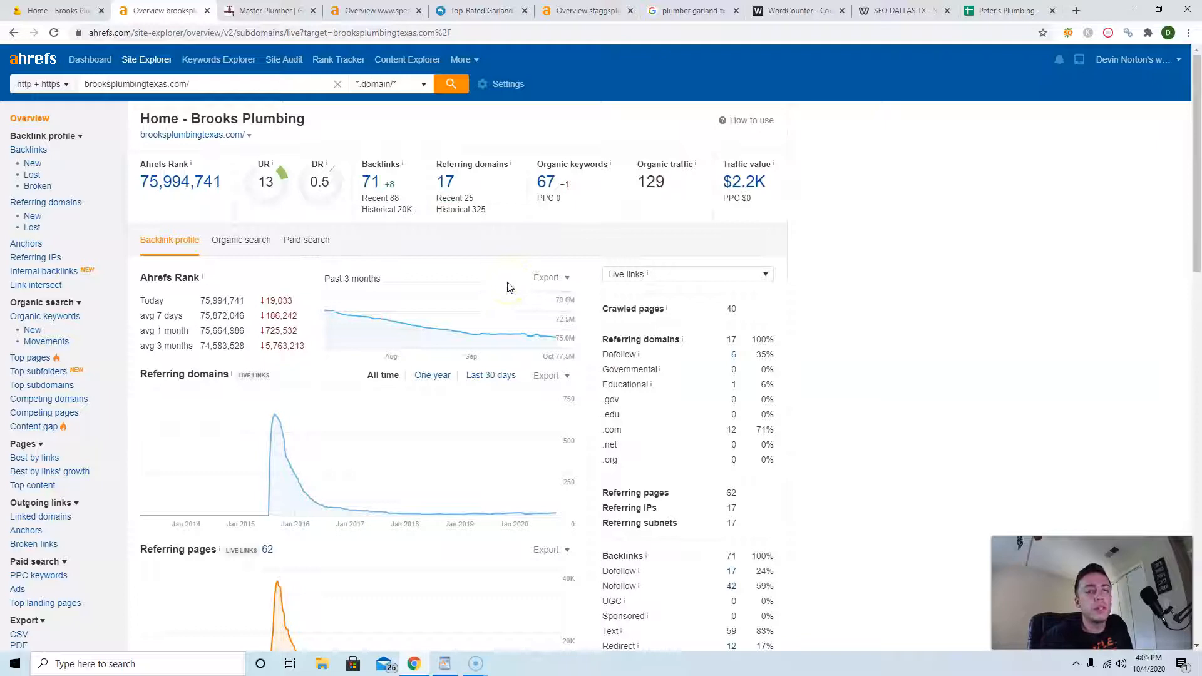
mouse_move(525, 404)
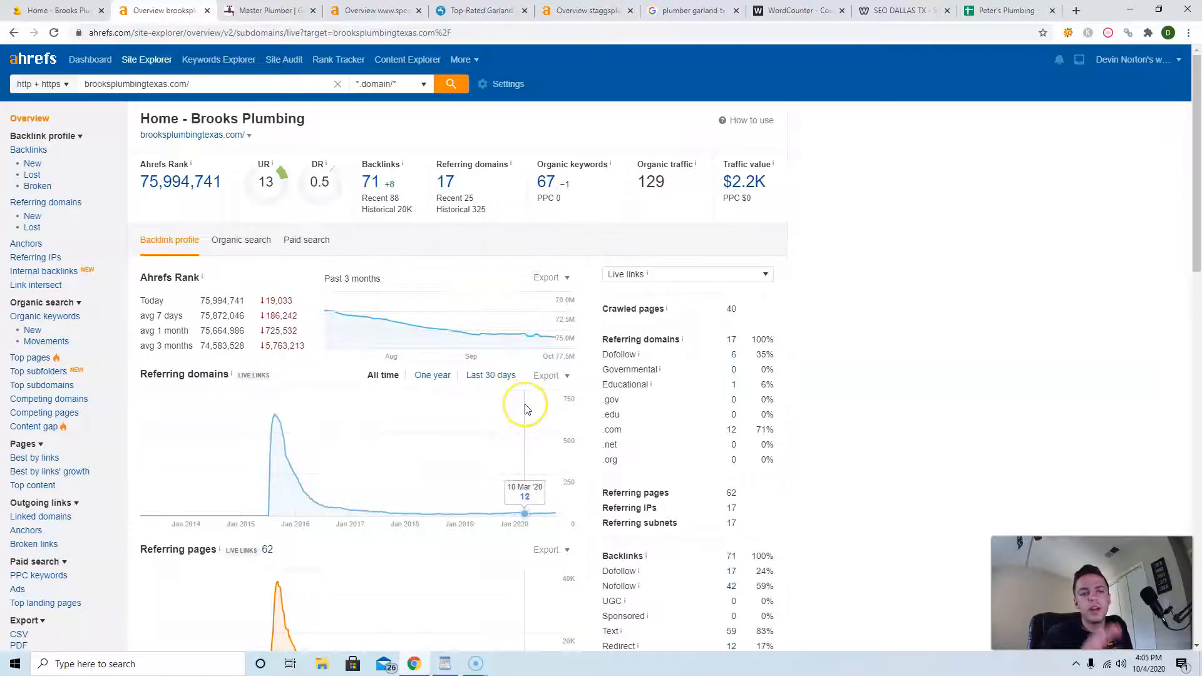
mouse_move(345, 345)
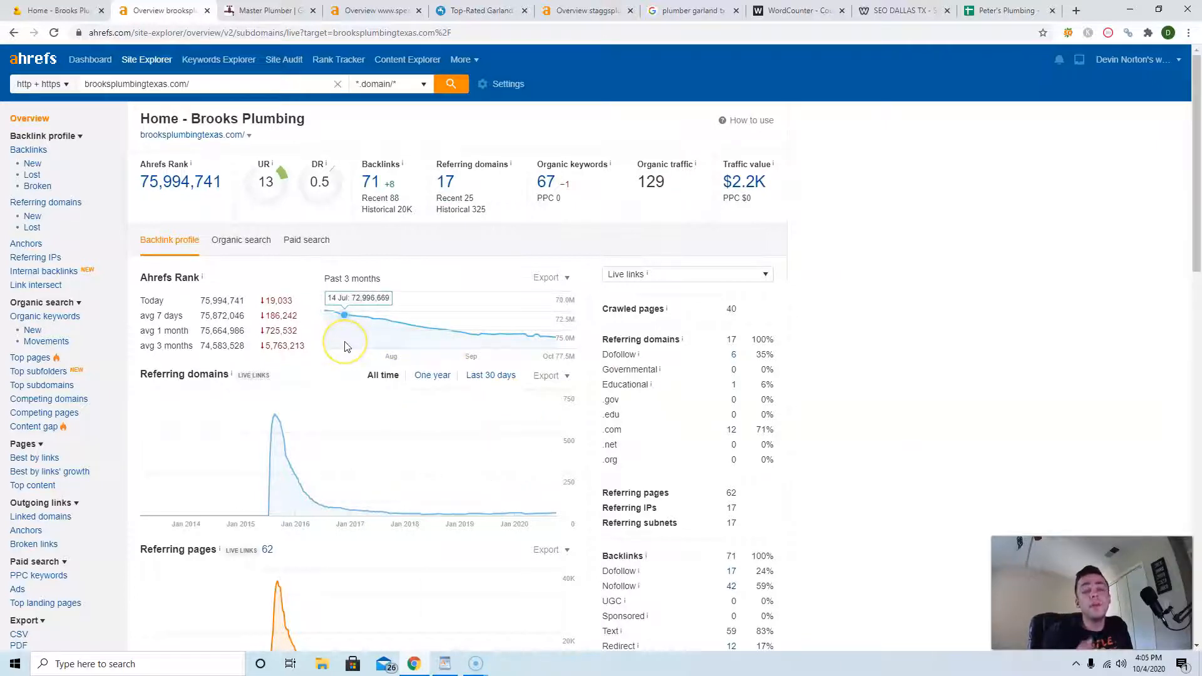
mouse_move(433, 162)
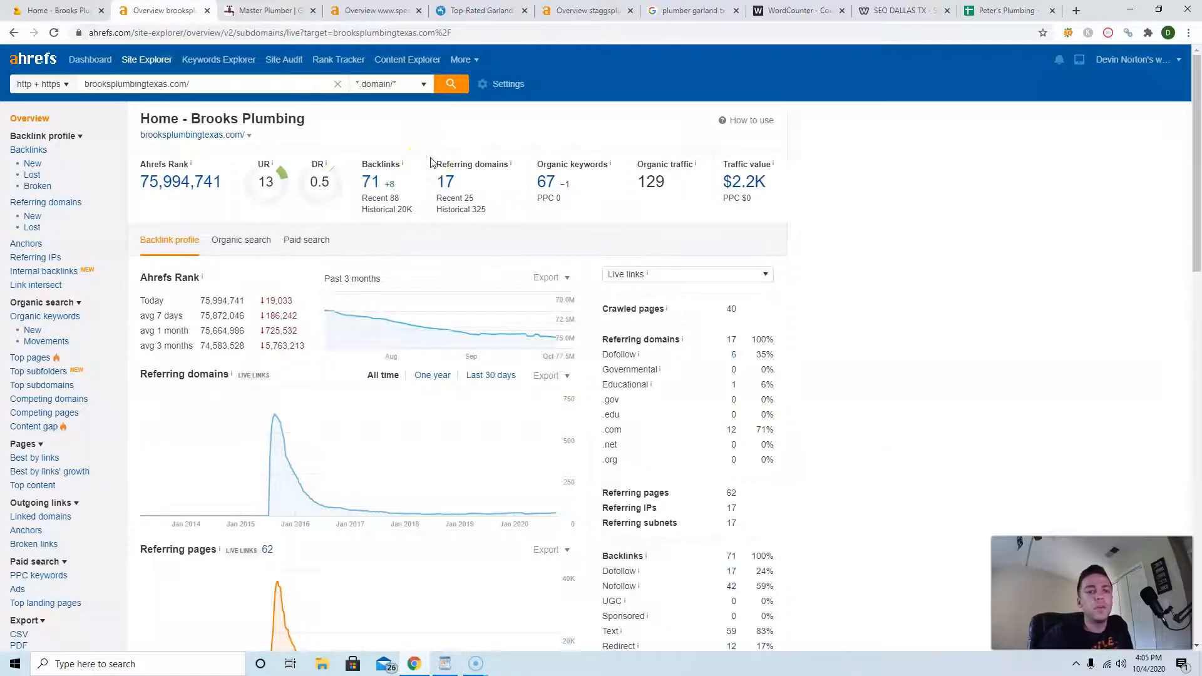
mouse_move(804, 27)
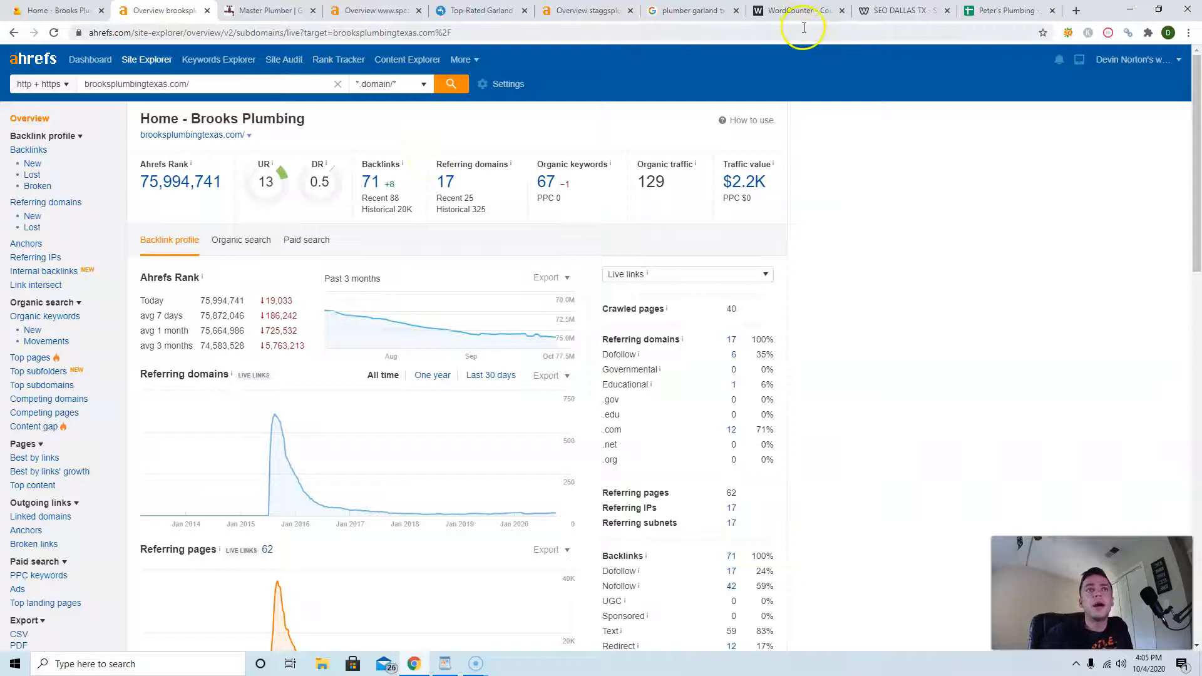
Switch to the SEO Dallas TX tab showing the seodallastx.com homepage.
left_click(896, 10)
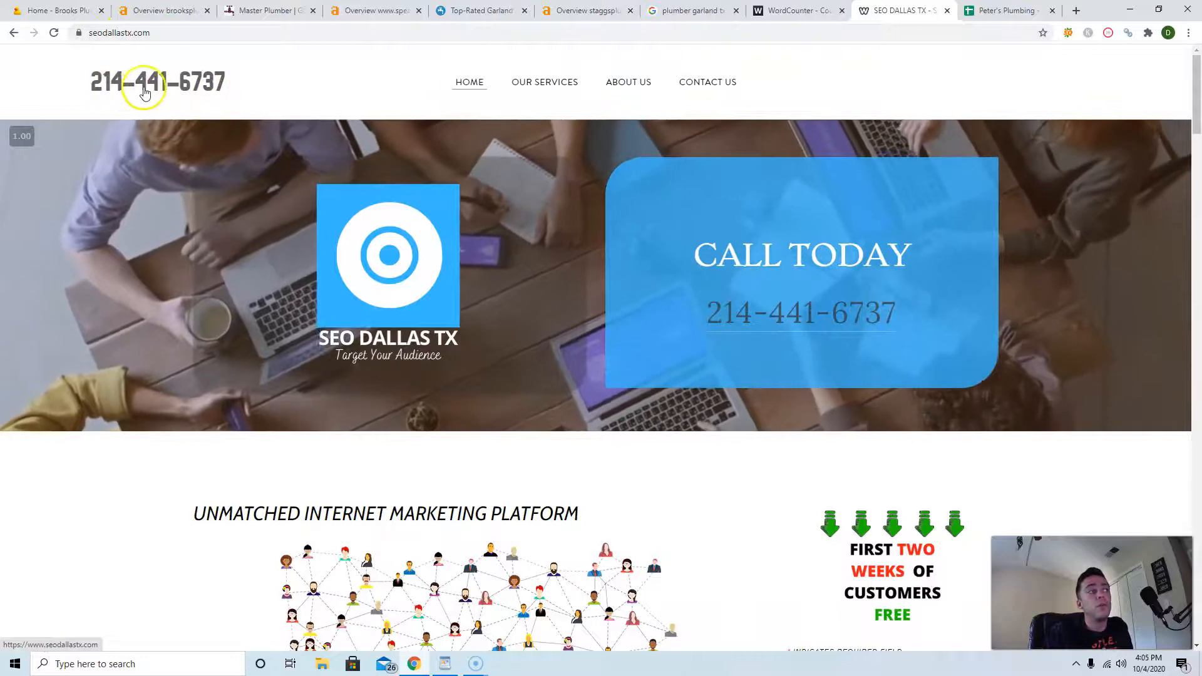
mouse_move(906, 328)
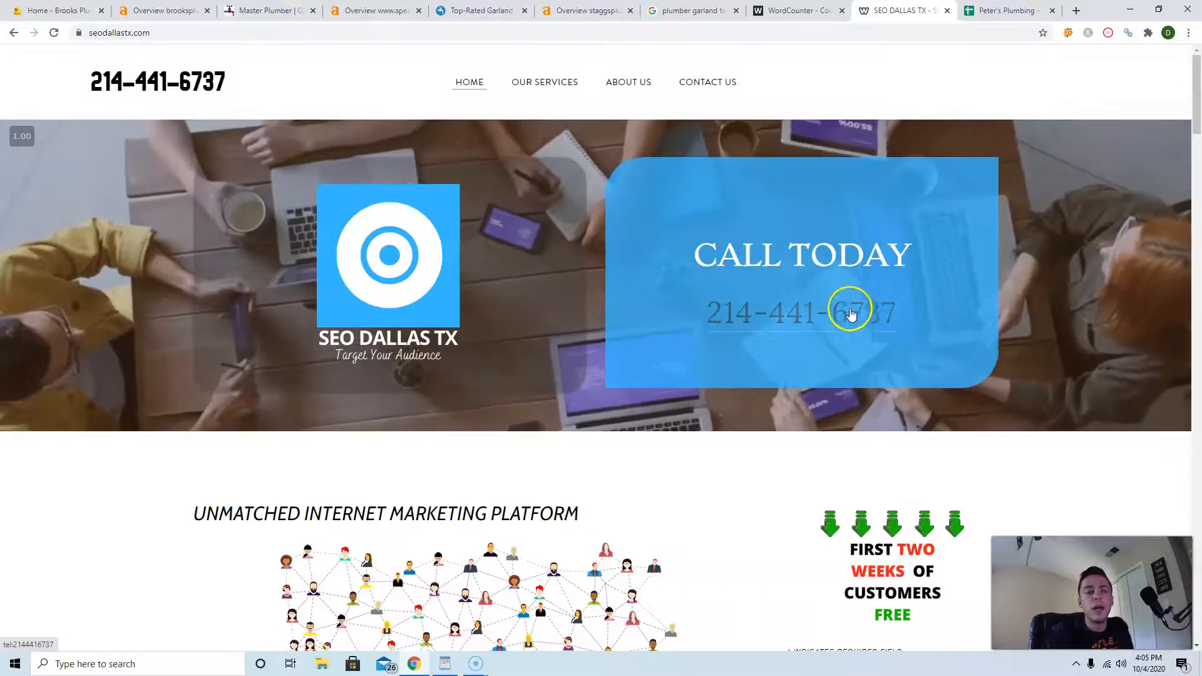
mouse_move(593, 297)
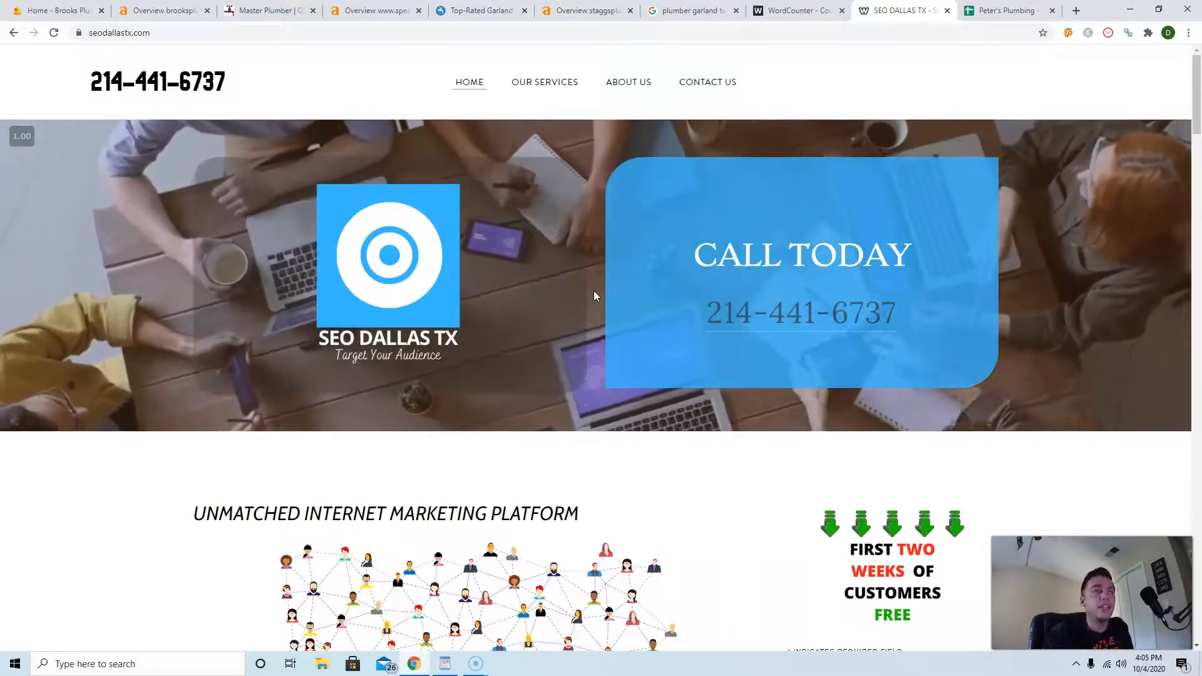